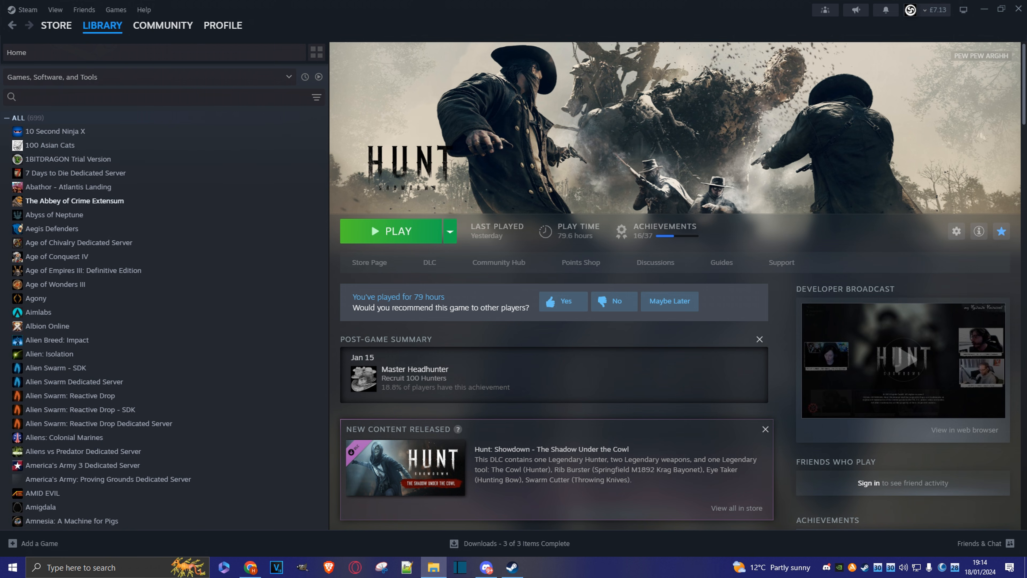
pyautogui.moveTo(71, 395)
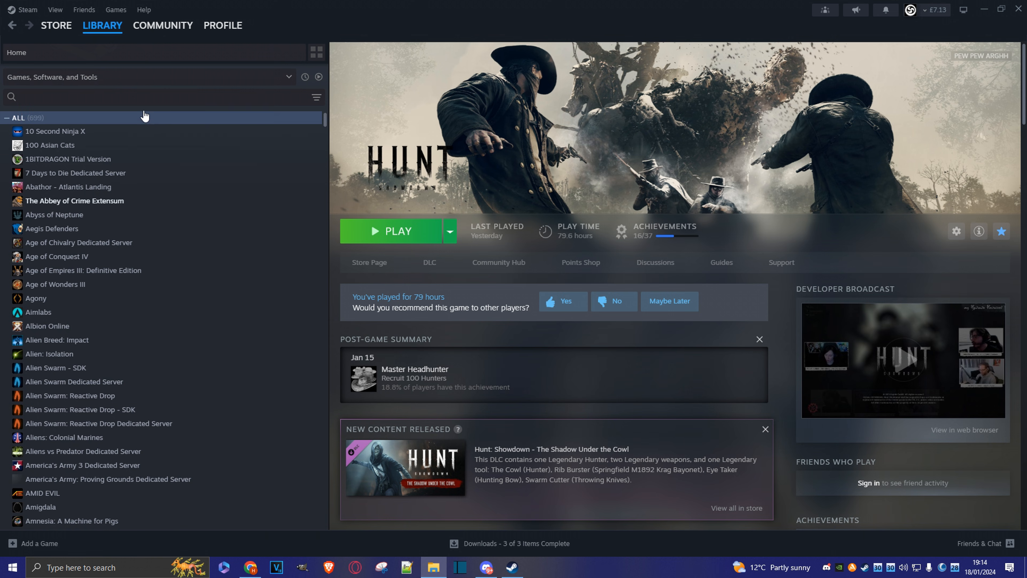
pyautogui.moveTo(82, 92)
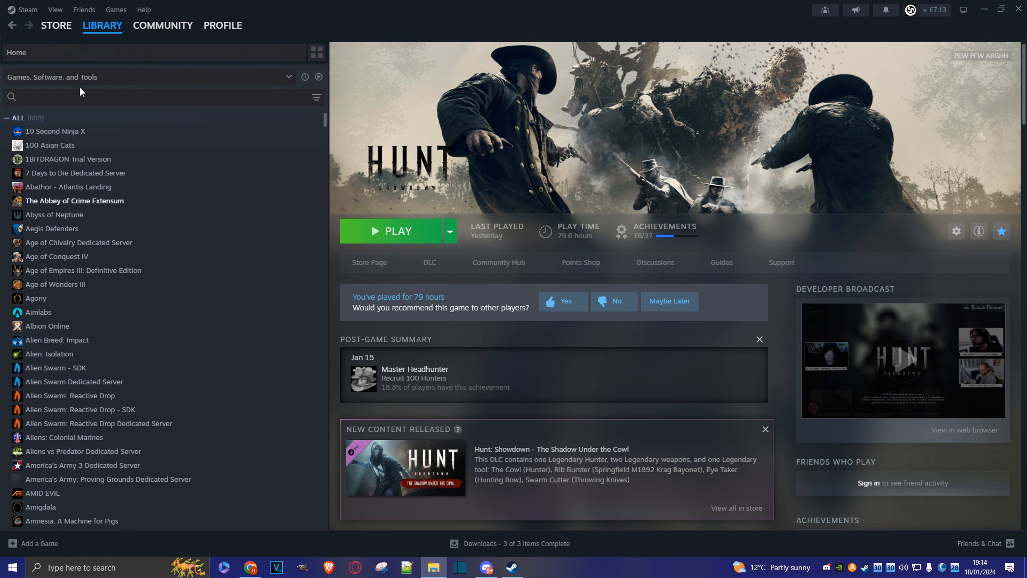
# Search the library for 'dayz' and land on the DayZ Server tool page.
pyautogui.click(286, 76)
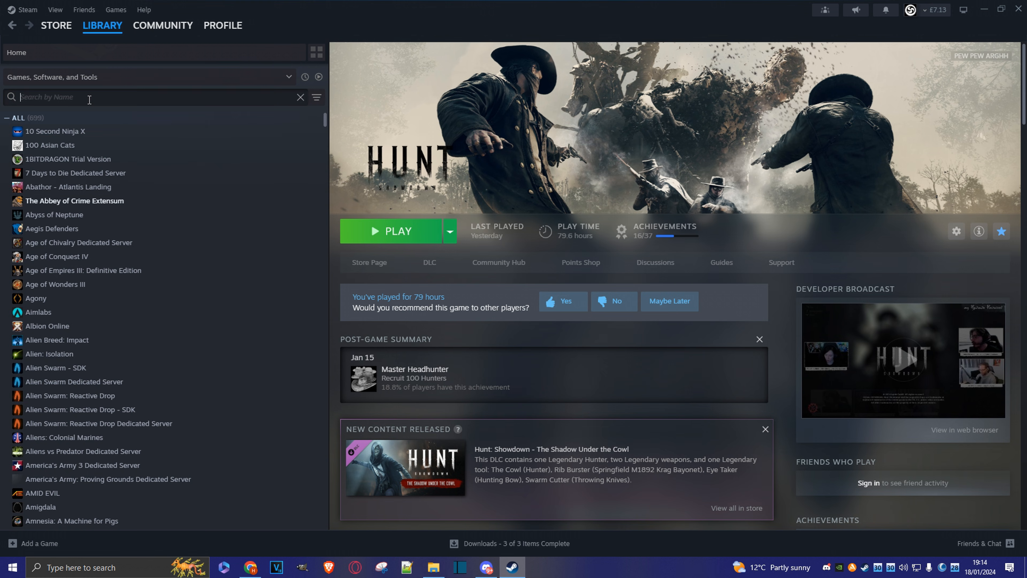
pyautogui.write('dayz')
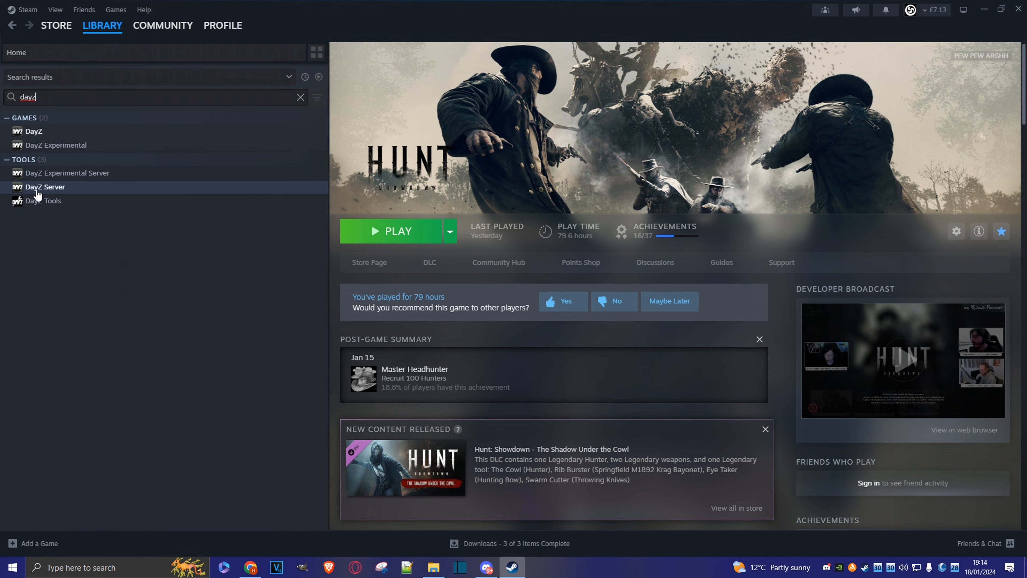
pyautogui.click(44, 187)
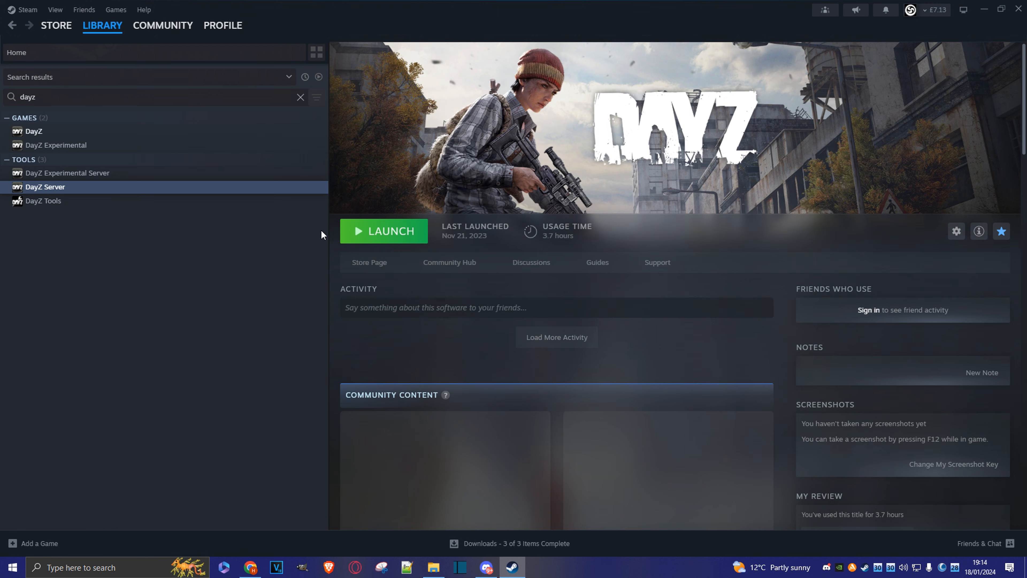
pyautogui.click(33, 131)
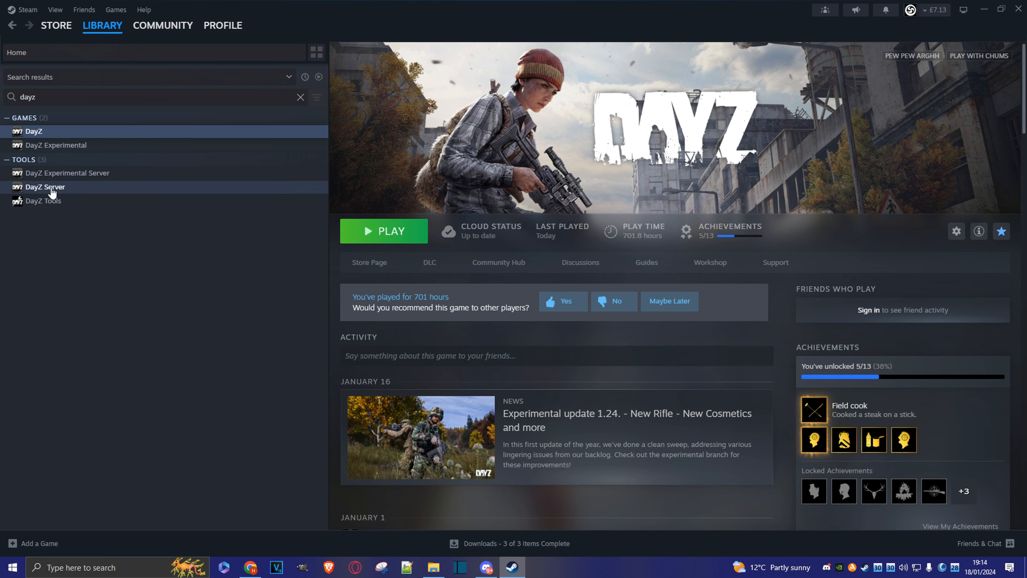
pyautogui.click(44, 186)
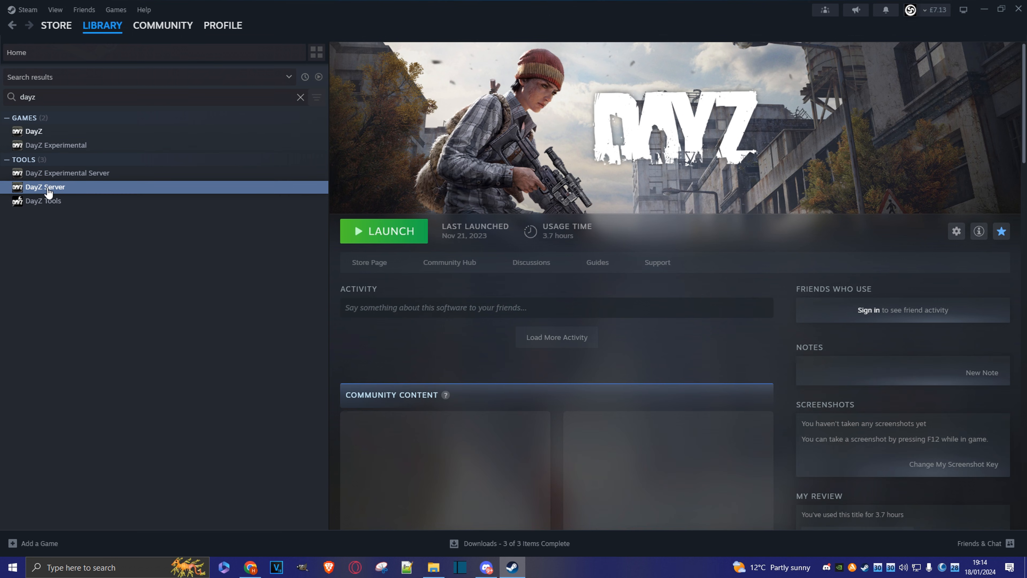
# Browse DayZ Server's local files to reach its installation folder.
pyautogui.rightClick(42, 186)
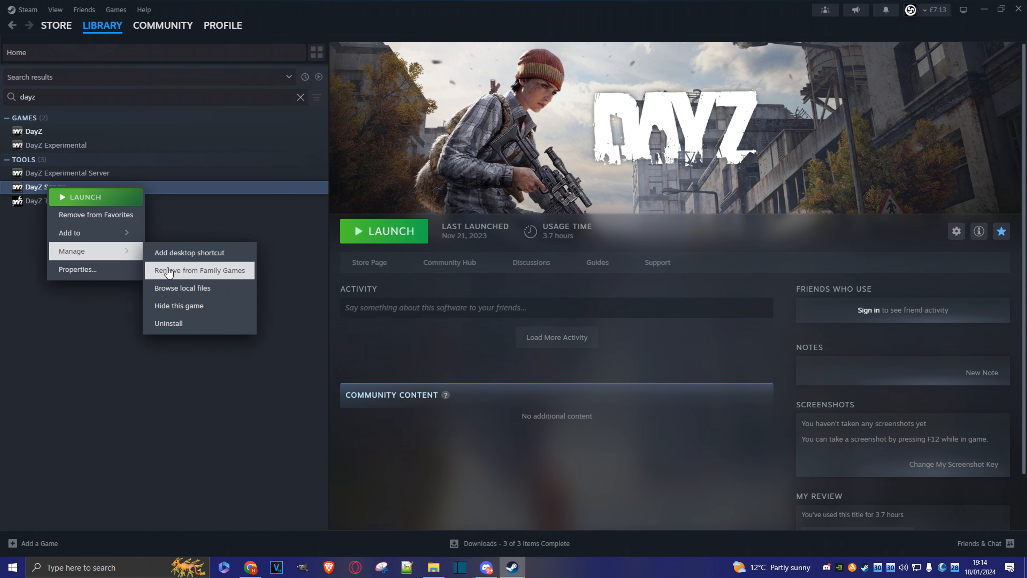
pyautogui.click(190, 295)
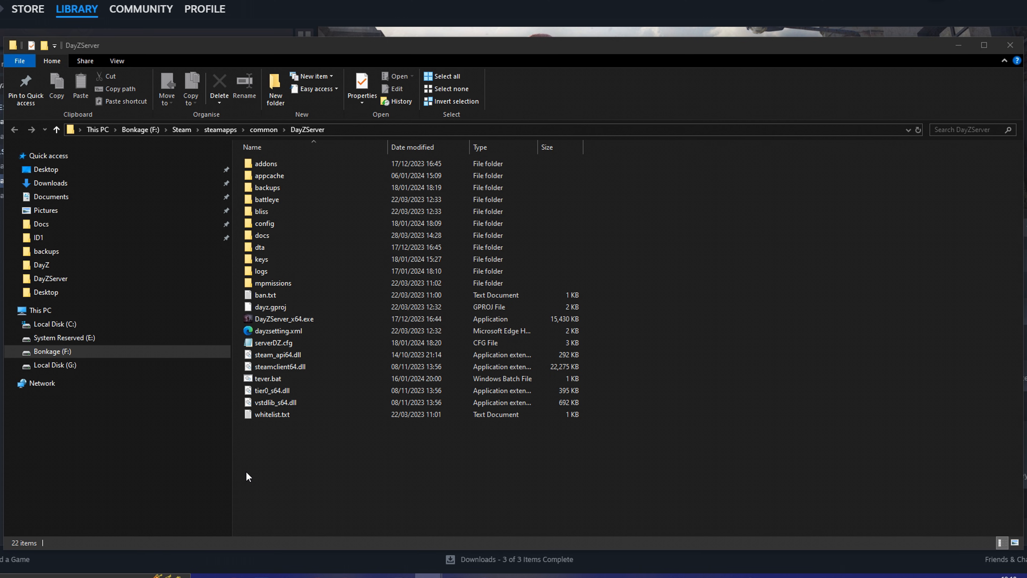
pyautogui.click(272, 342)
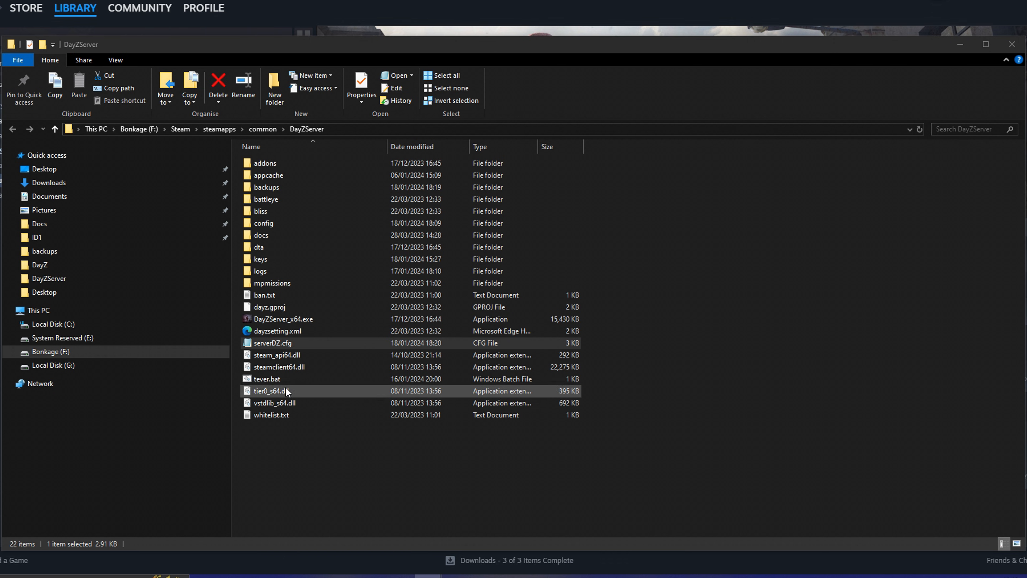
pyautogui.click(271, 343)
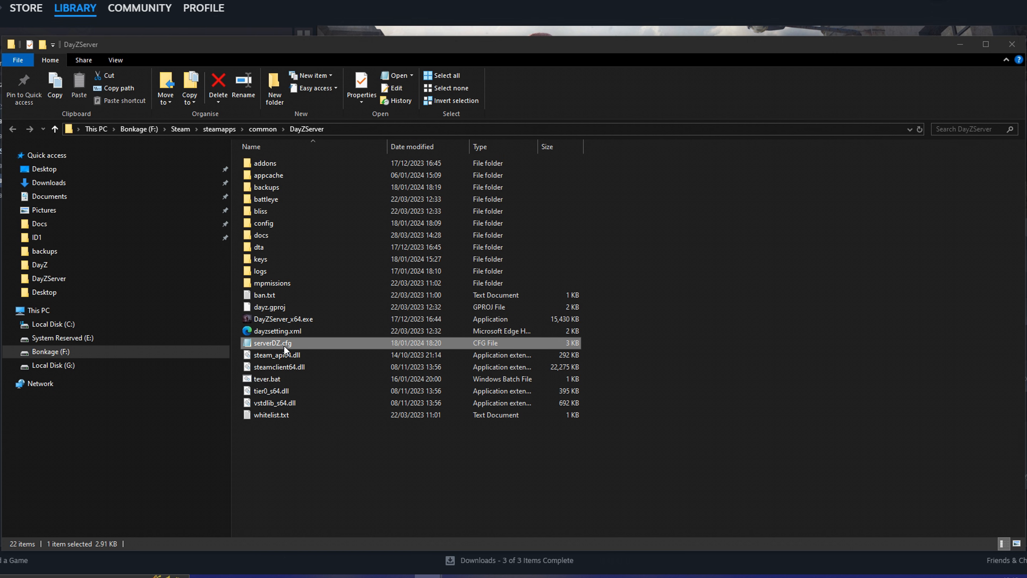
pyautogui.moveTo(273, 345)
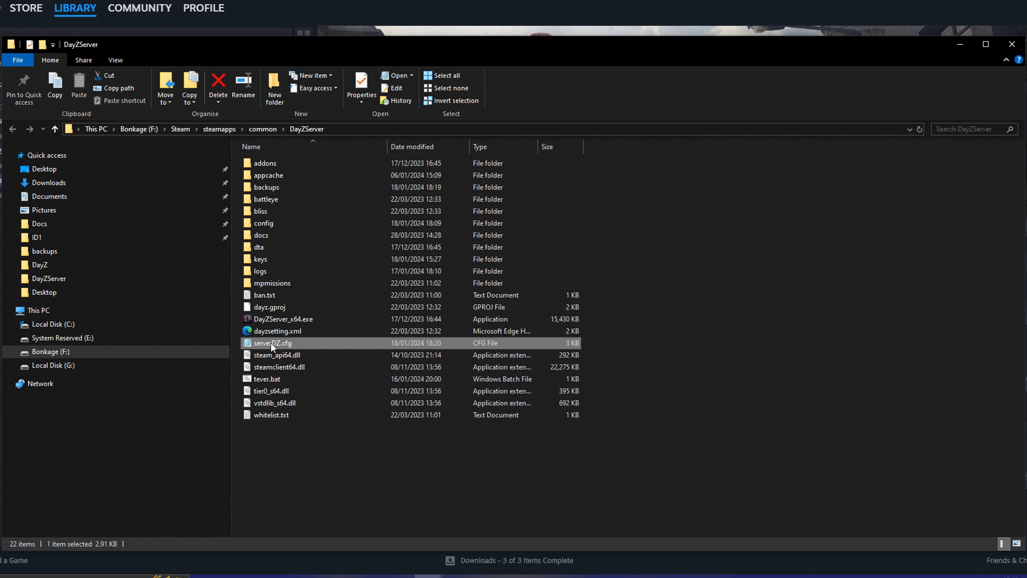
# Replace the EXAMPLE NAME hostname in serverDZ.cfg with Hippcelt's Domain.
pyautogui.doubleClick(271, 343)
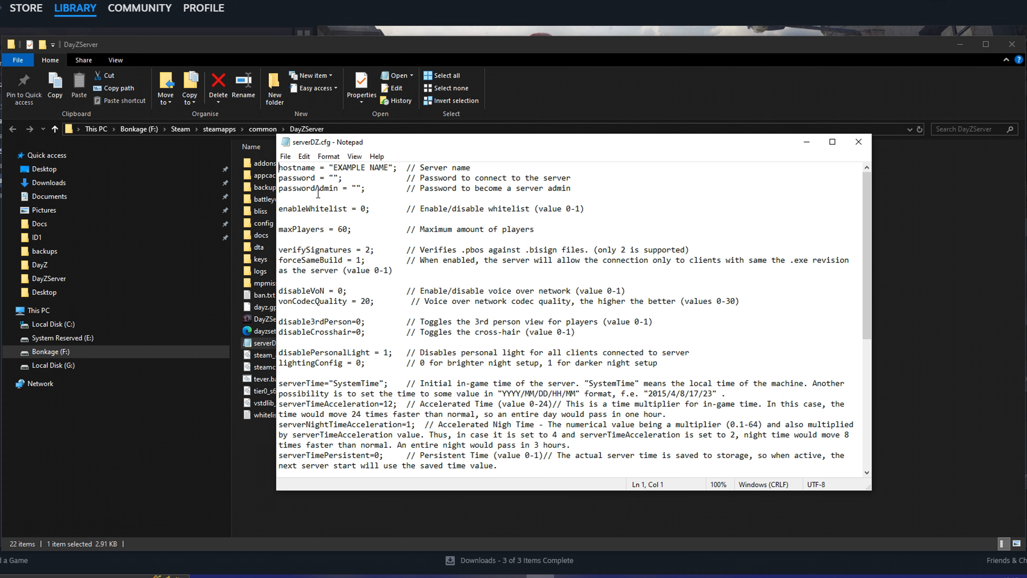
pyautogui.doubleClick(359, 166)
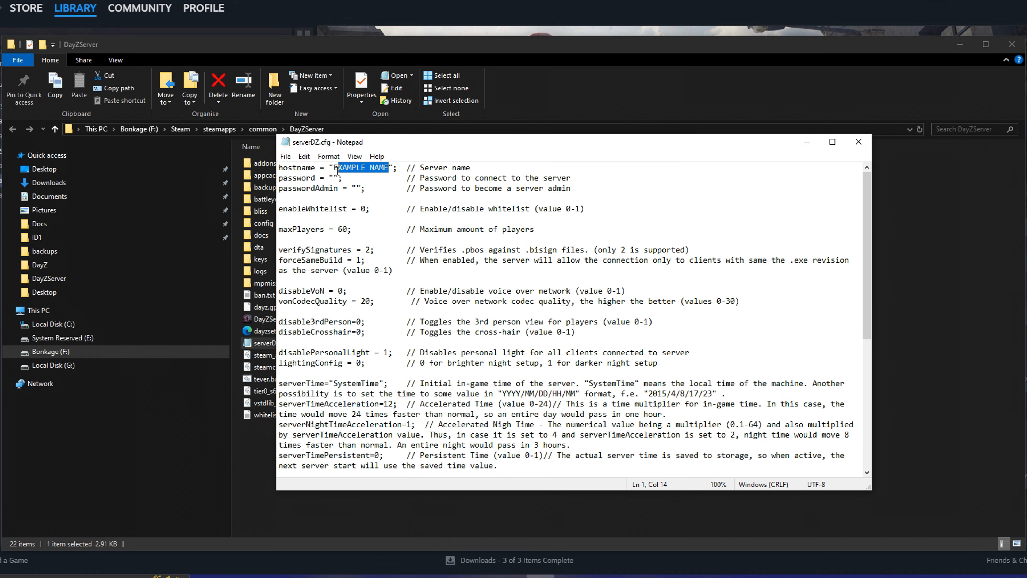
pyautogui.click(341, 177)
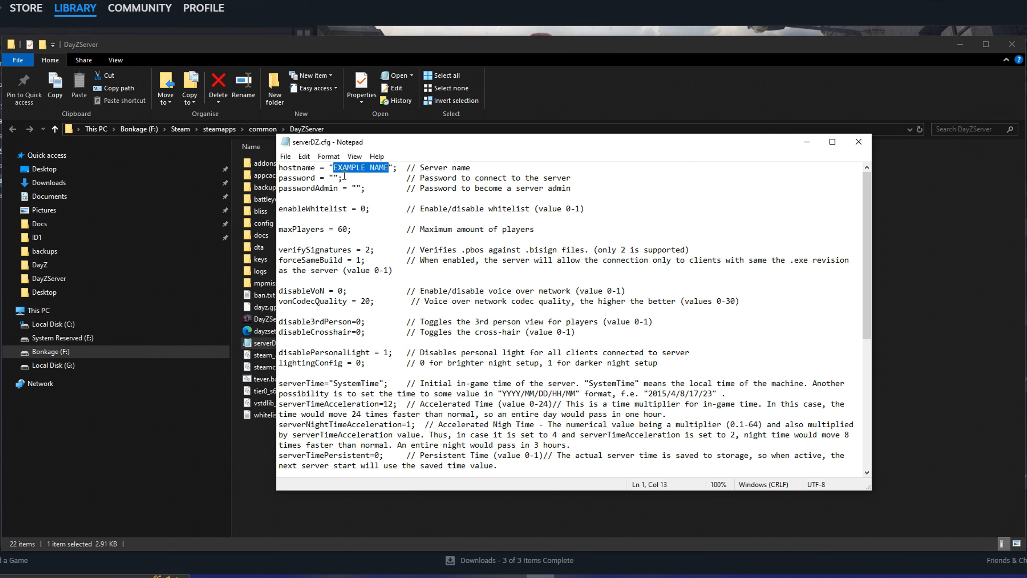
pyautogui.write('Hippcel')
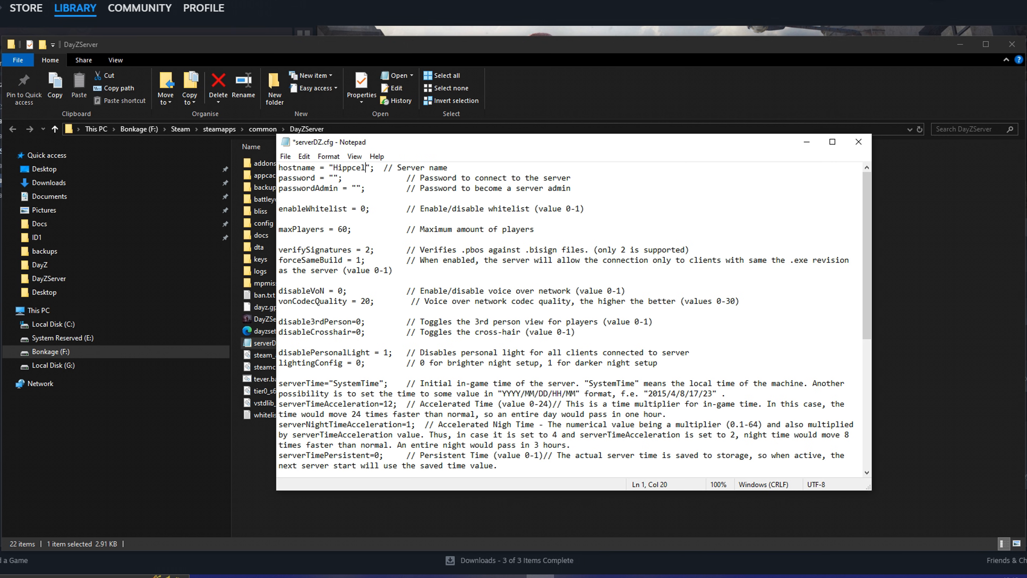
pyautogui.write("t's D")
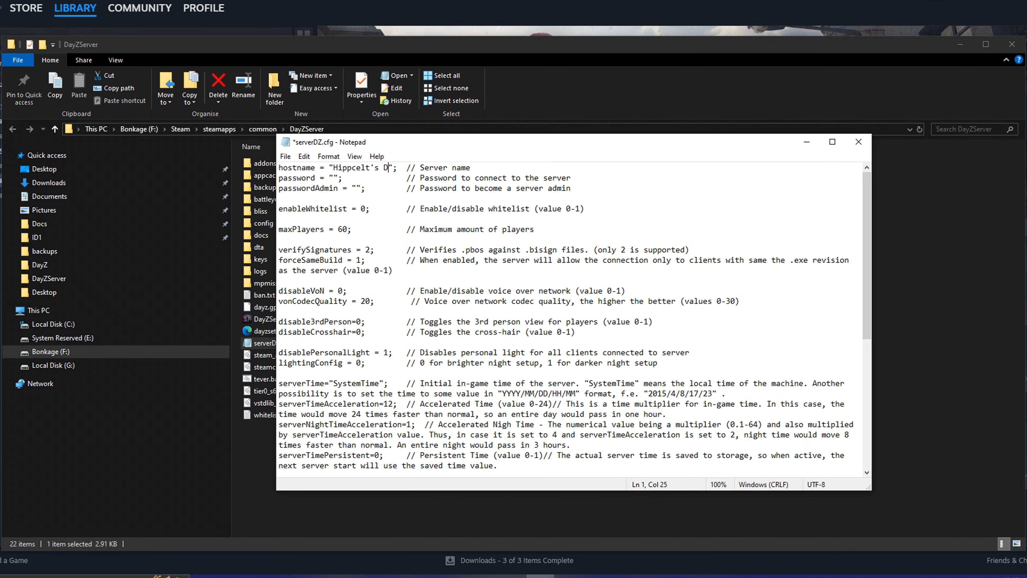
pyautogui.write('omain')
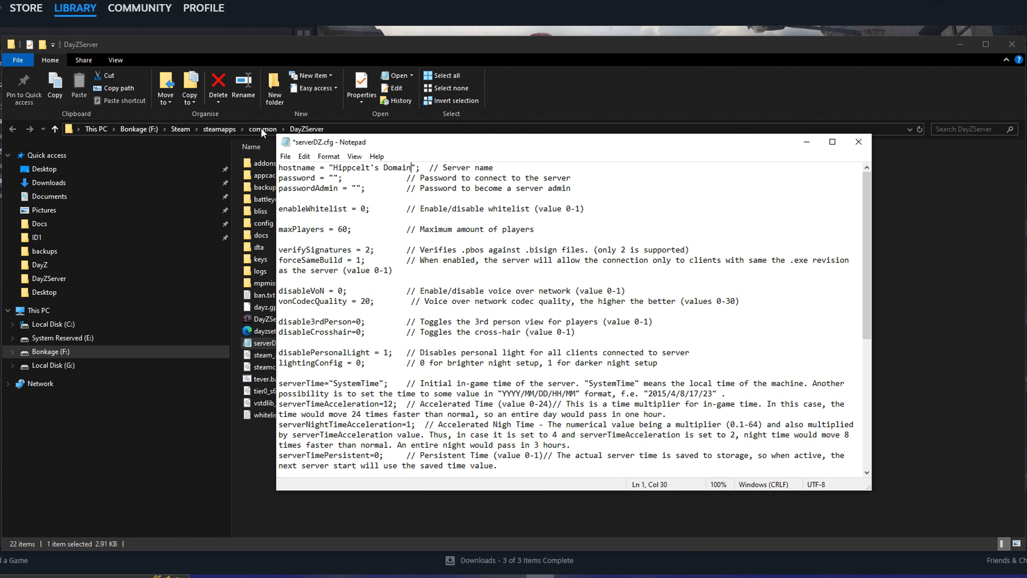
pyautogui.click(285, 155)
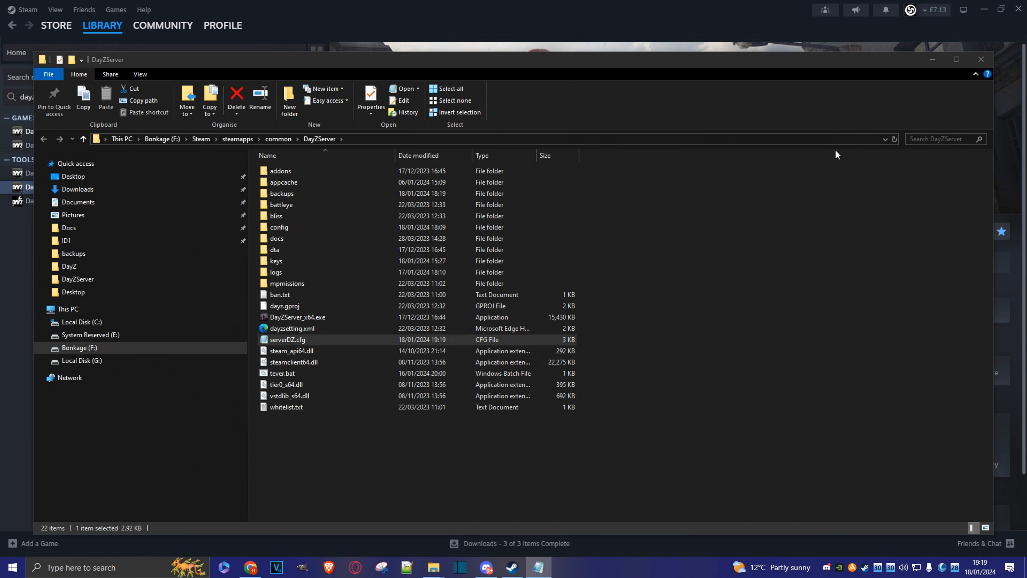
pyautogui.click(287, 340)
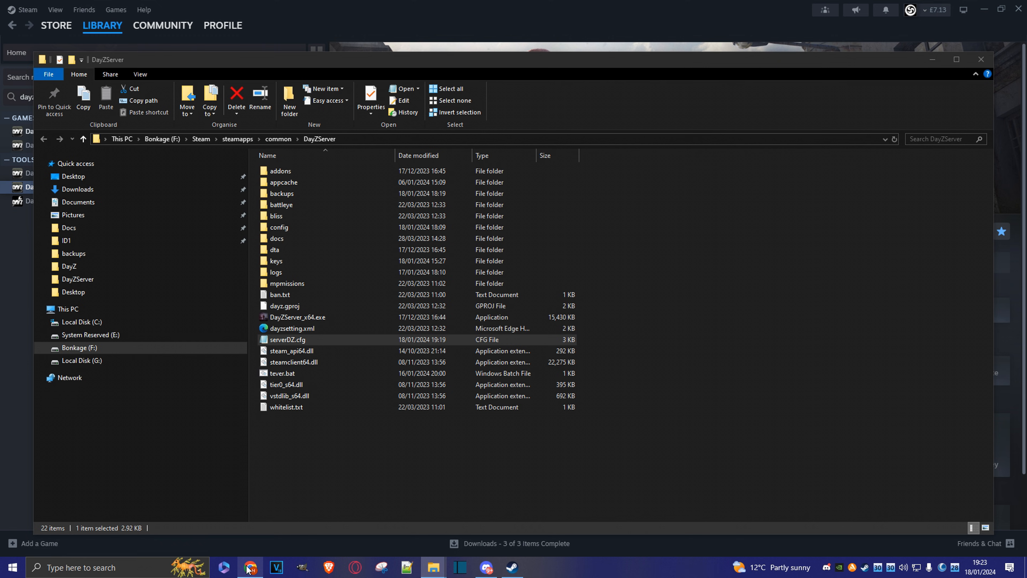
# Expand the guide video's description and copy the batch script text.
pyautogui.click(250, 567)
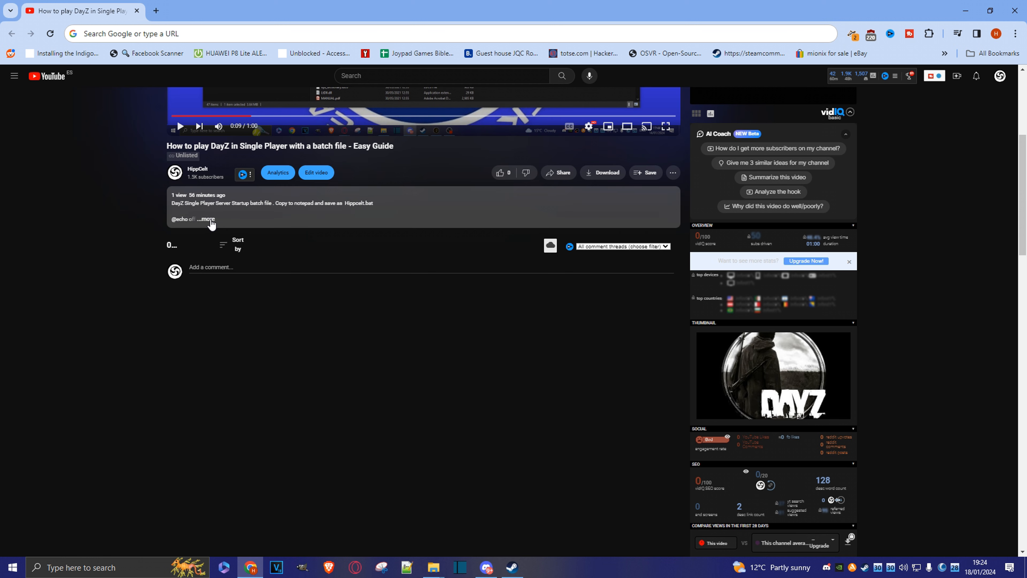
pyautogui.click(207, 219)
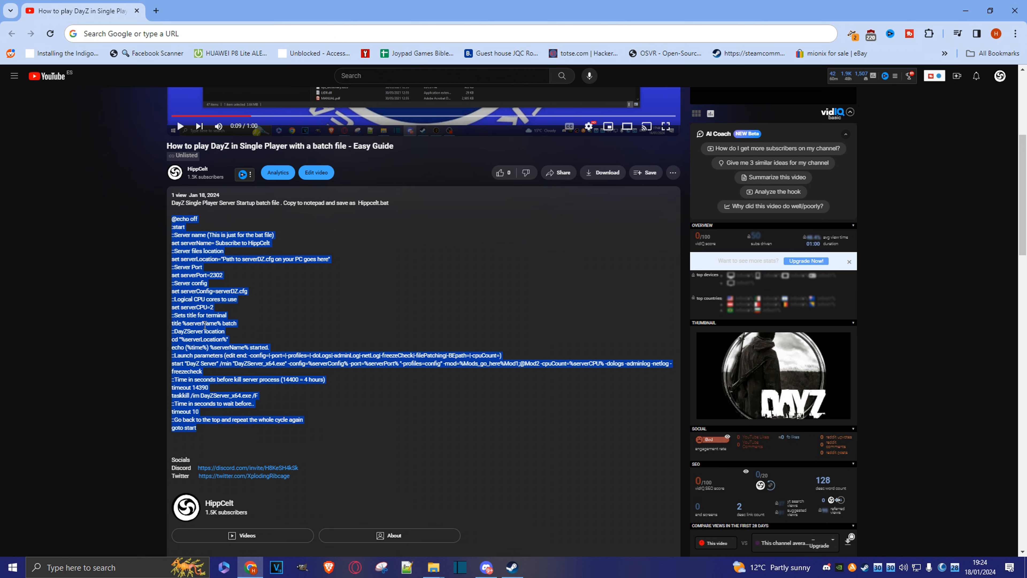
pyautogui.rightClick(236, 337)
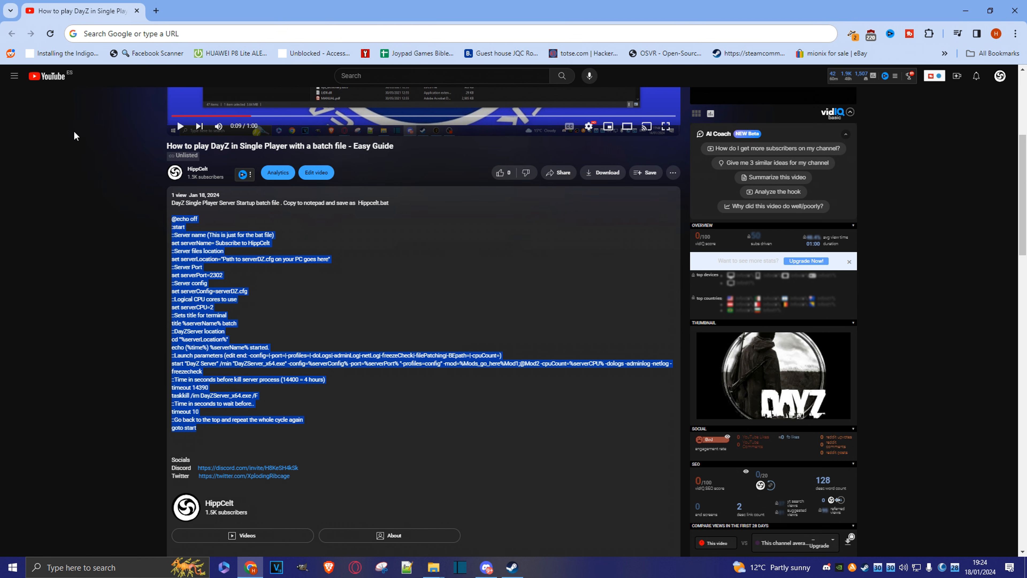
pyautogui.moveTo(345, 206)
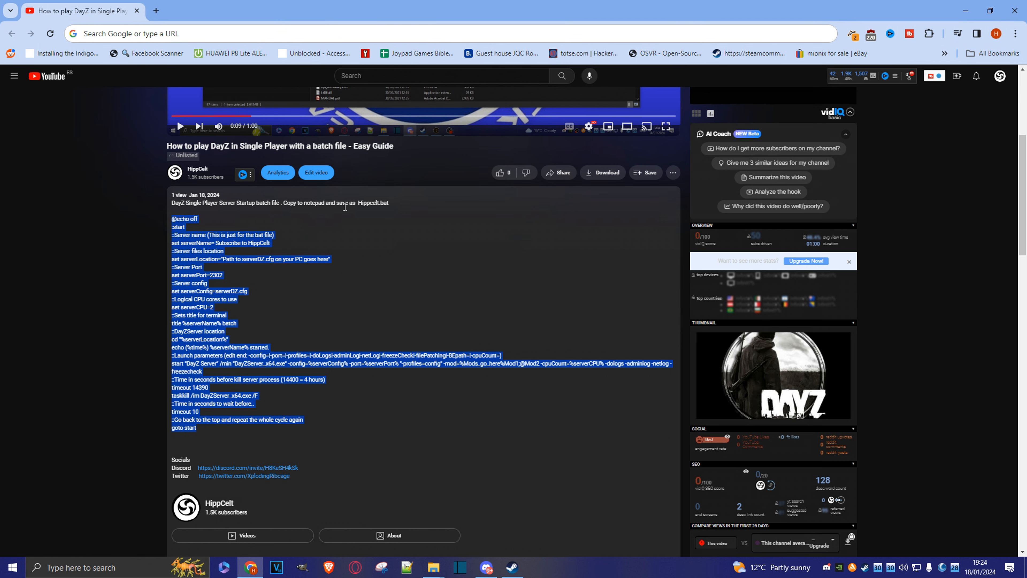
pyautogui.moveTo(388, 205)
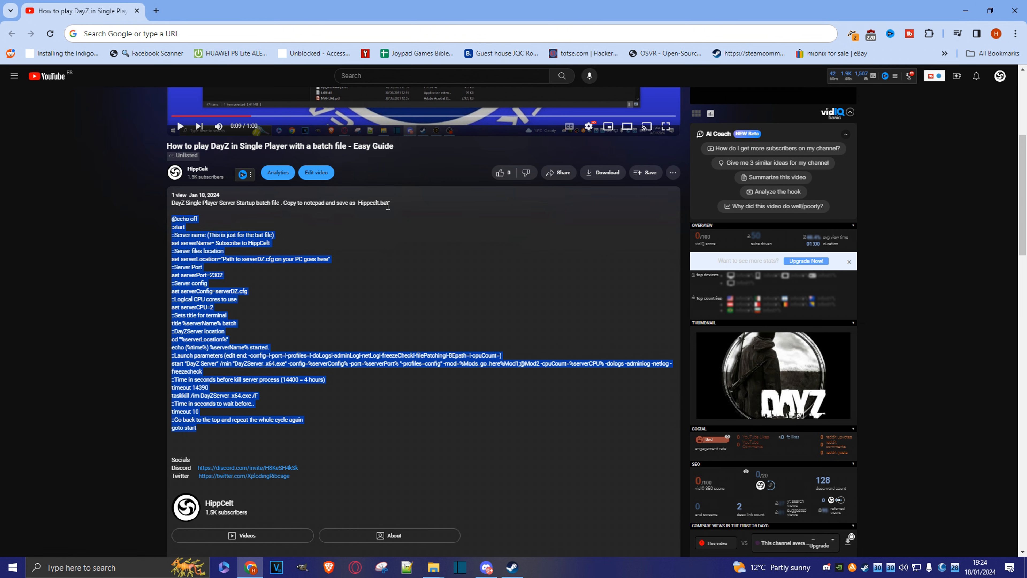
pyautogui.moveTo(321, 304)
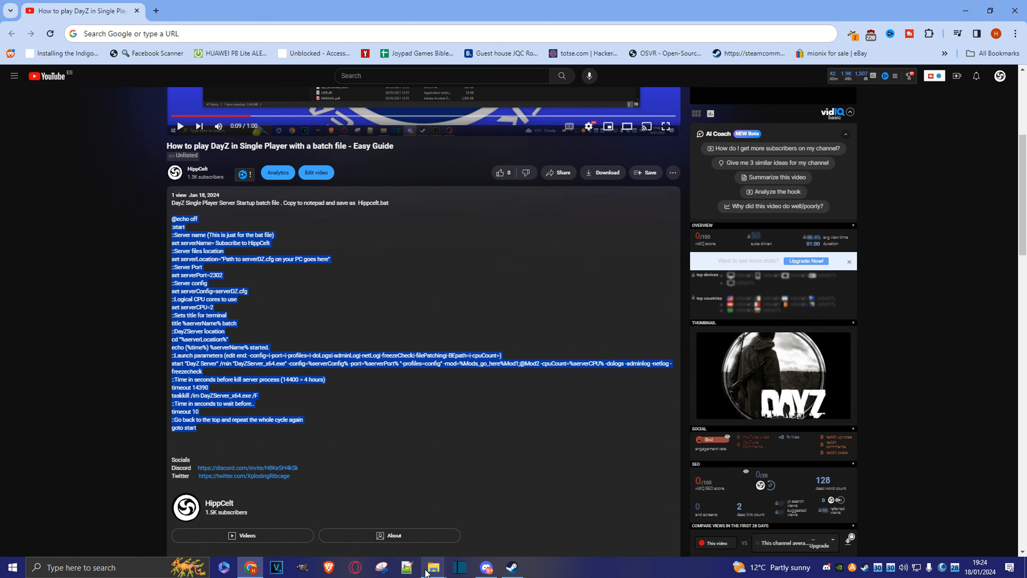
# Create a new text document in the DayZServer folder and paste the server script into it.
pyautogui.click(432, 567)
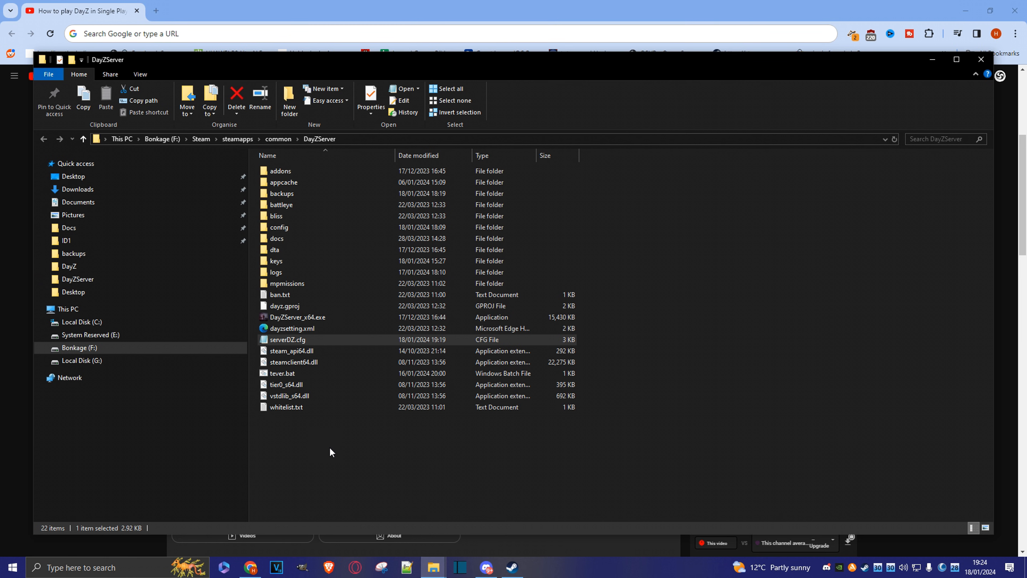
pyautogui.rightClick(331, 452)
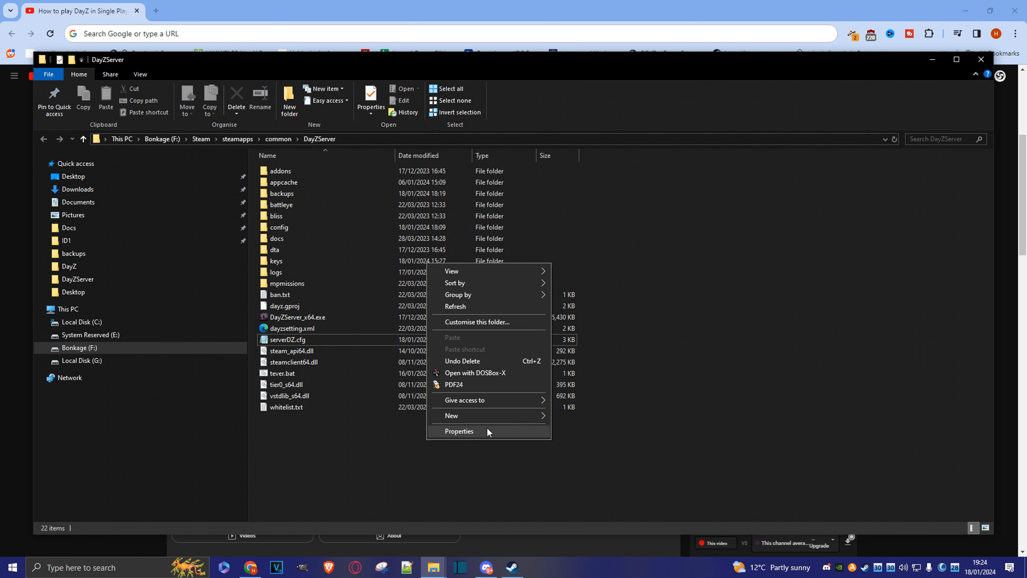
pyautogui.click(452, 416)
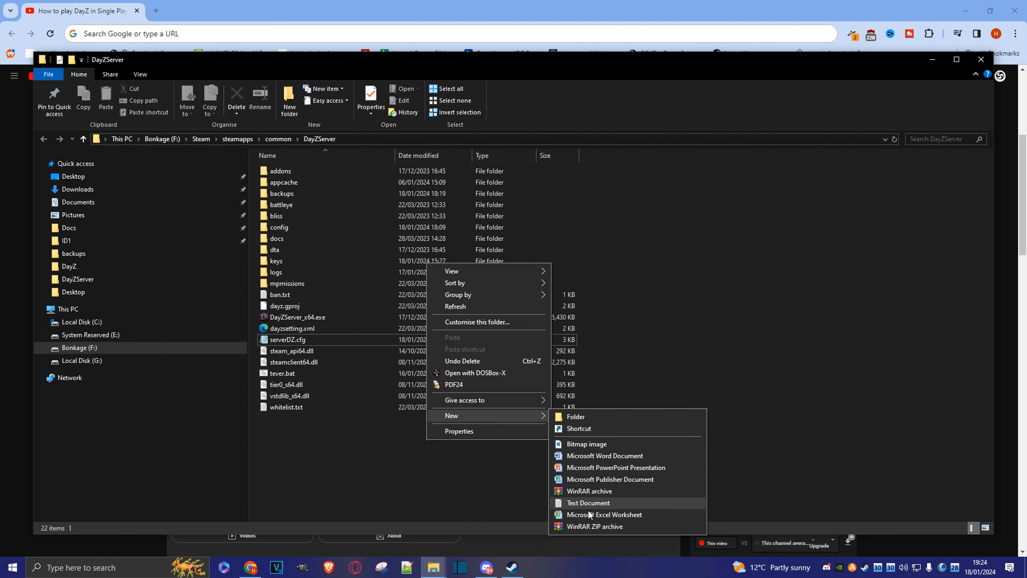
pyautogui.click(588, 503)
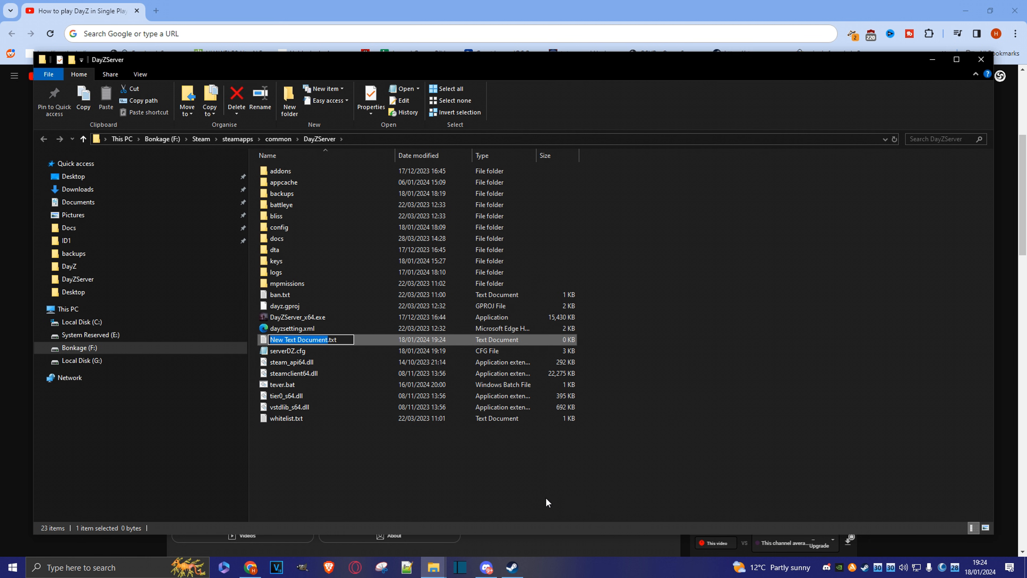
pyautogui.doubleClick(299, 339)
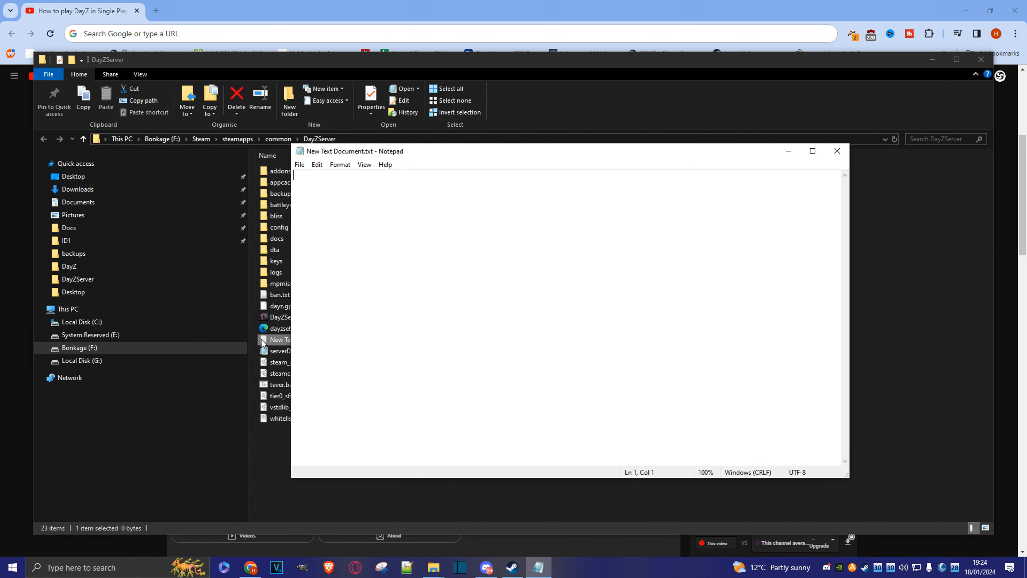
pyautogui.moveTo(389, 309)
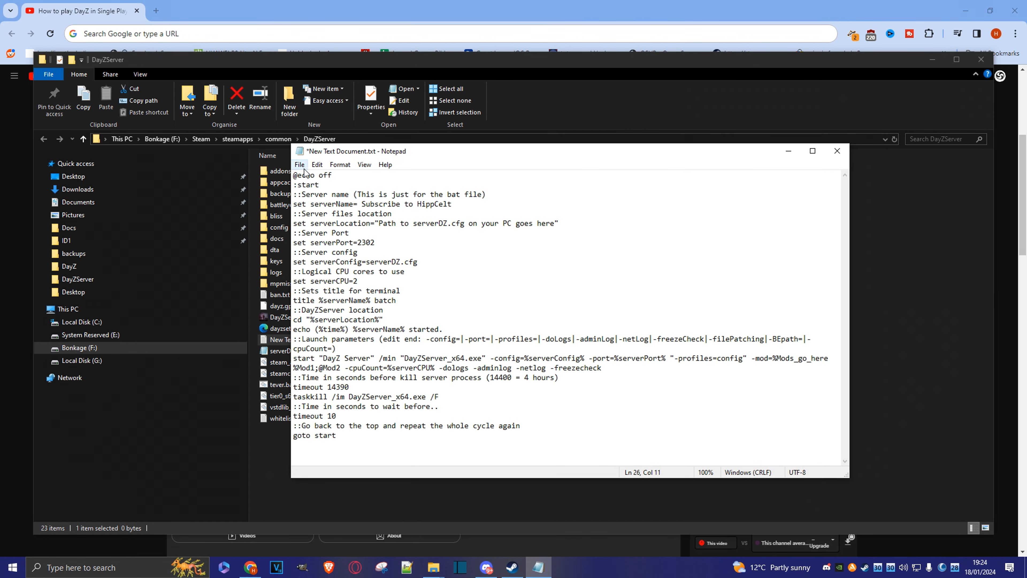
pyautogui.click(300, 164)
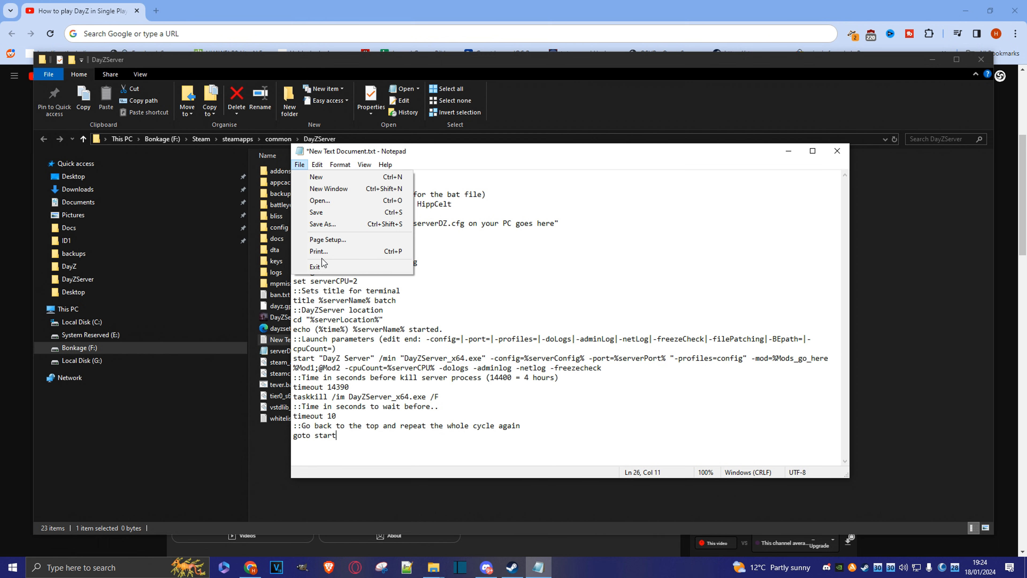
# Save the script as hippcelt.bat in the DayZServer folder.
pyautogui.click(322, 224)
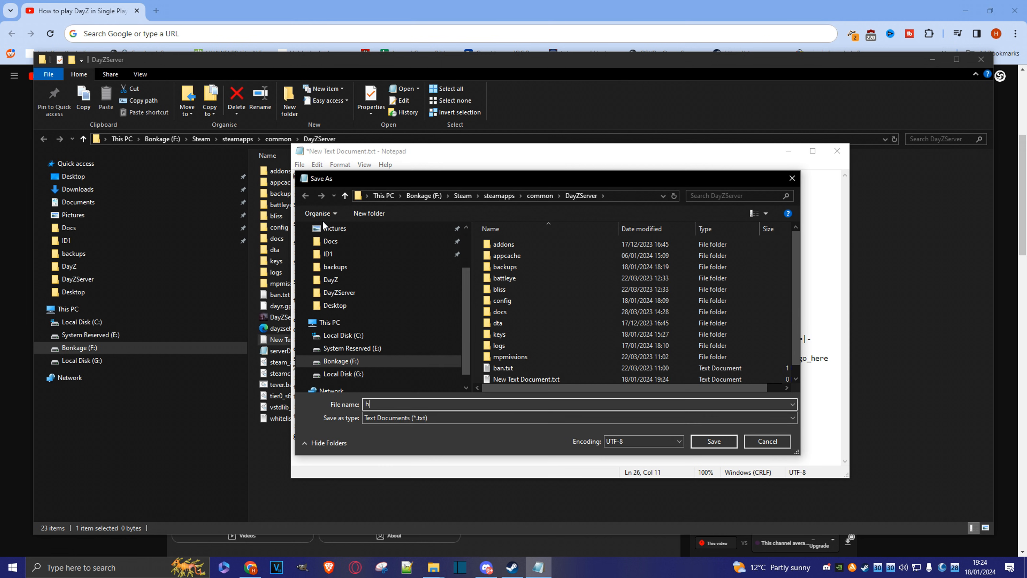
pyautogui.write('ippcelt')
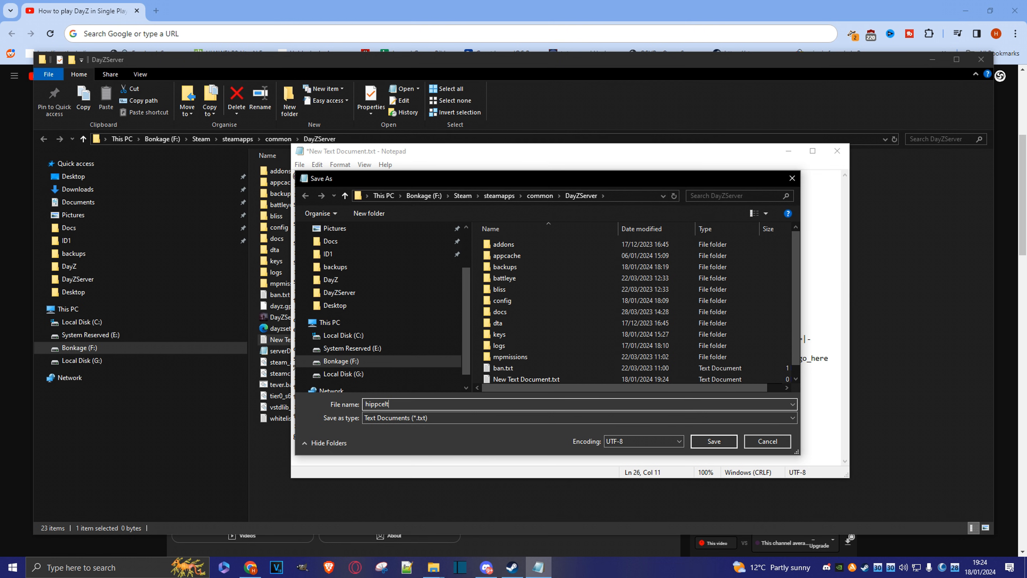
pyautogui.write('.')
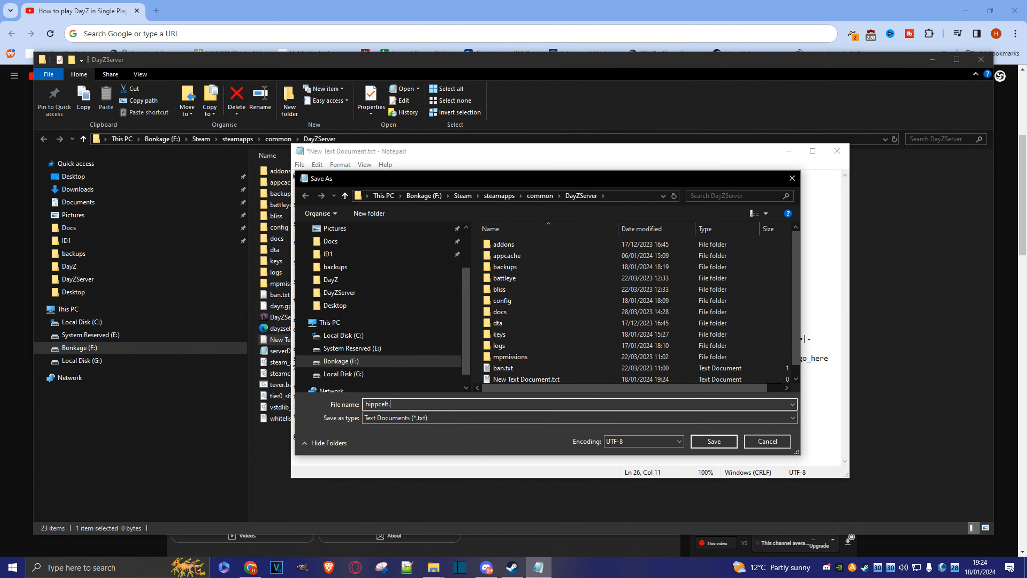
pyautogui.write('bat')
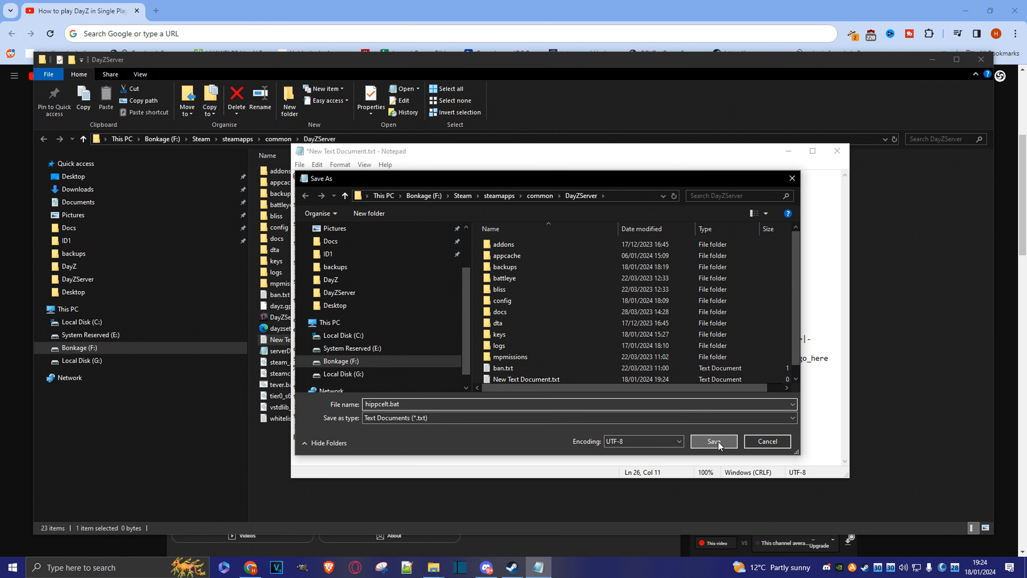
pyautogui.click(713, 441)
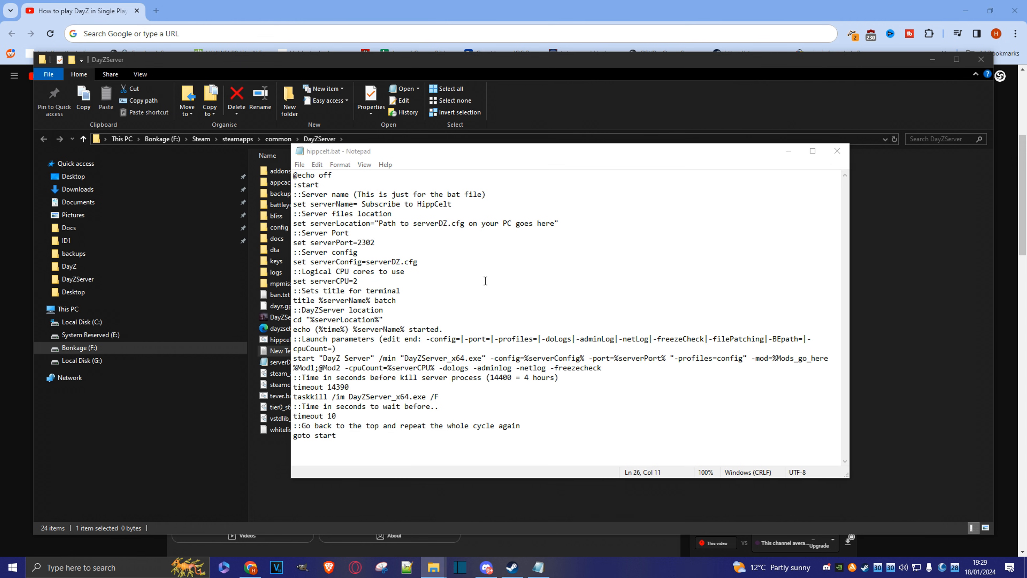
pyautogui.moveTo(376, 228)
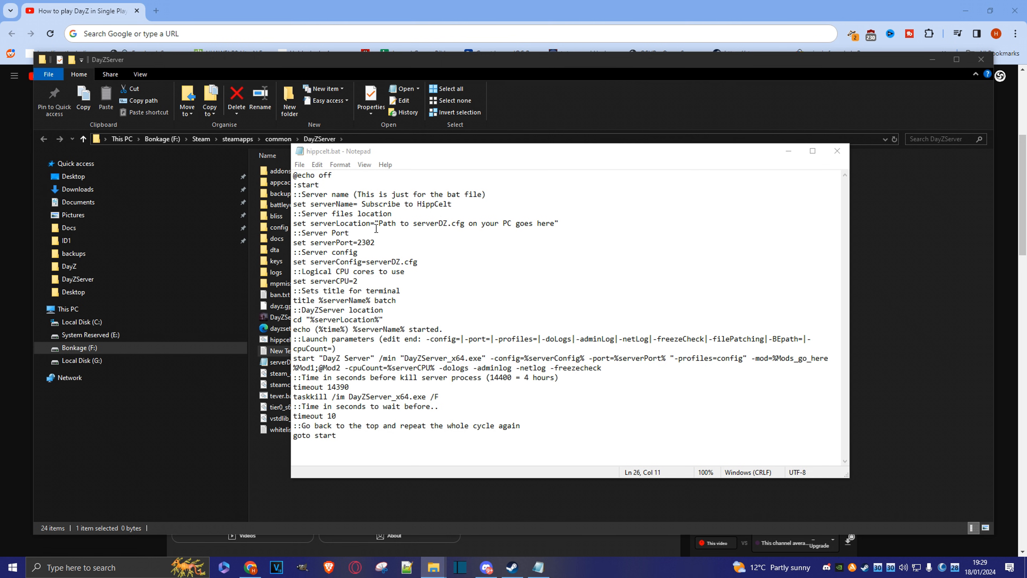
# Point serverLocation to F:\Steam\steamapps\common\DayZServer\ in hippcelt.bat and save.
pyautogui.click(837, 151)
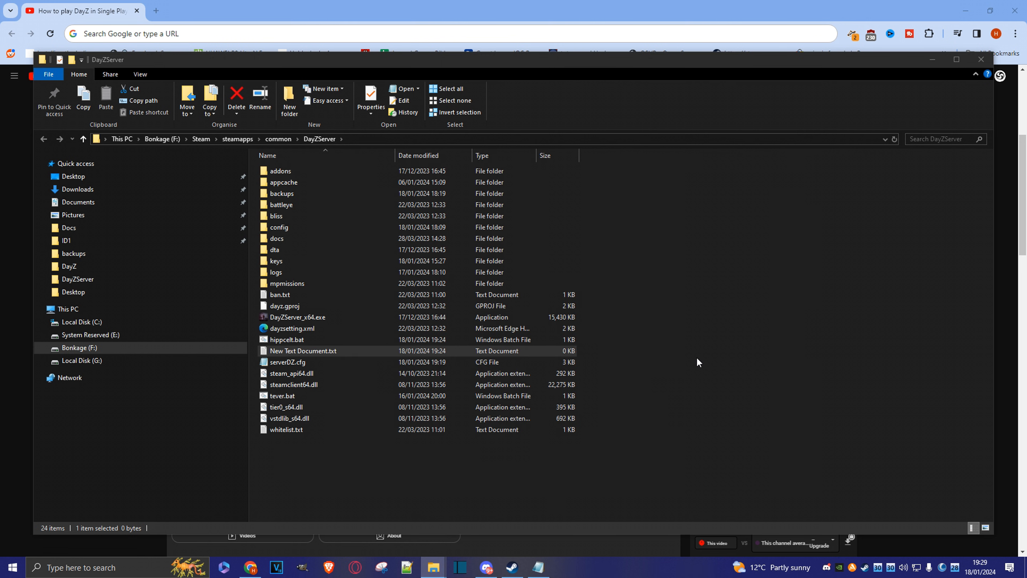
pyautogui.moveTo(488, 481)
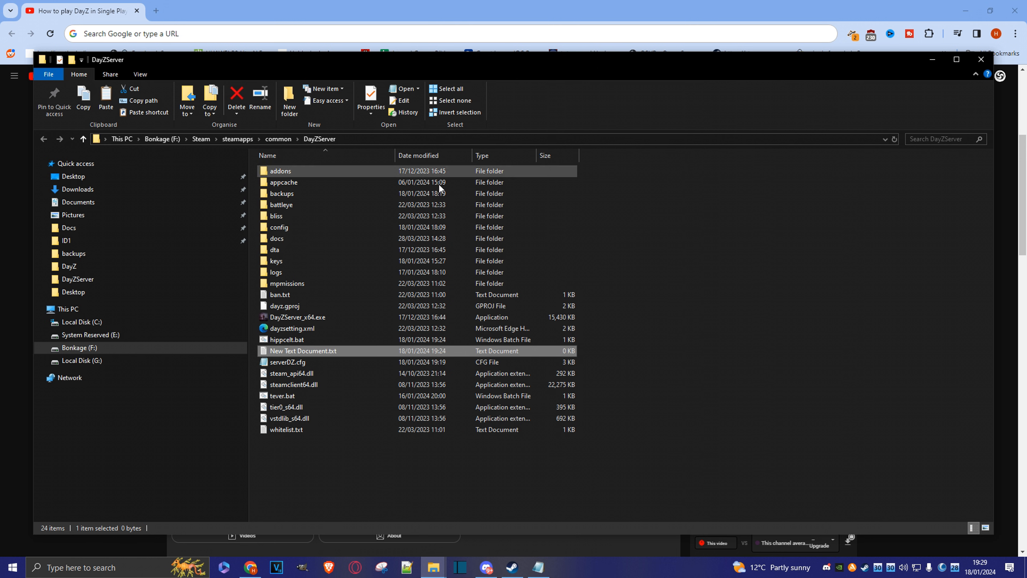
pyautogui.doubleClick(286, 339)
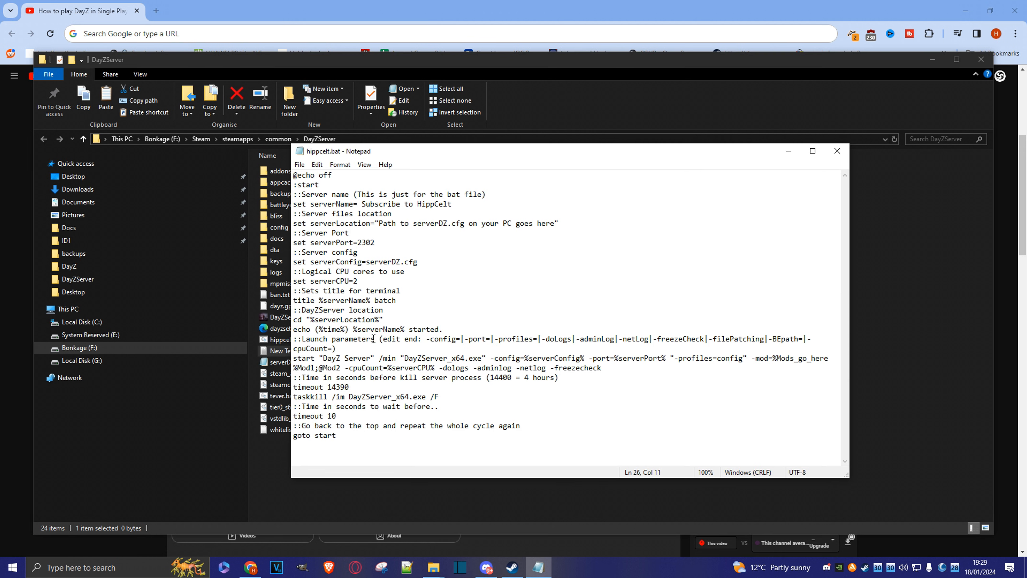
pyautogui.moveTo(380, 224)
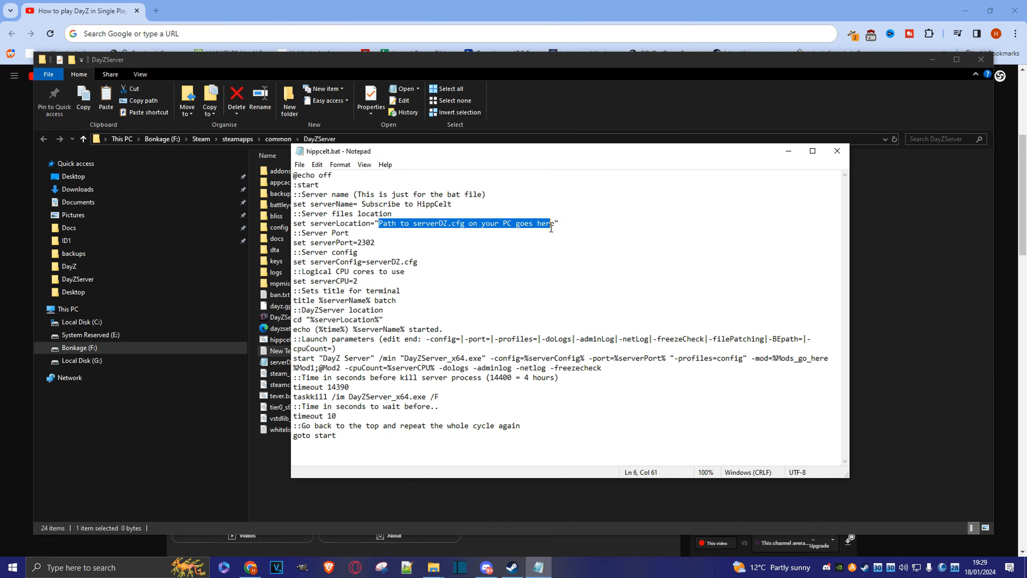
pyautogui.click(554, 224)
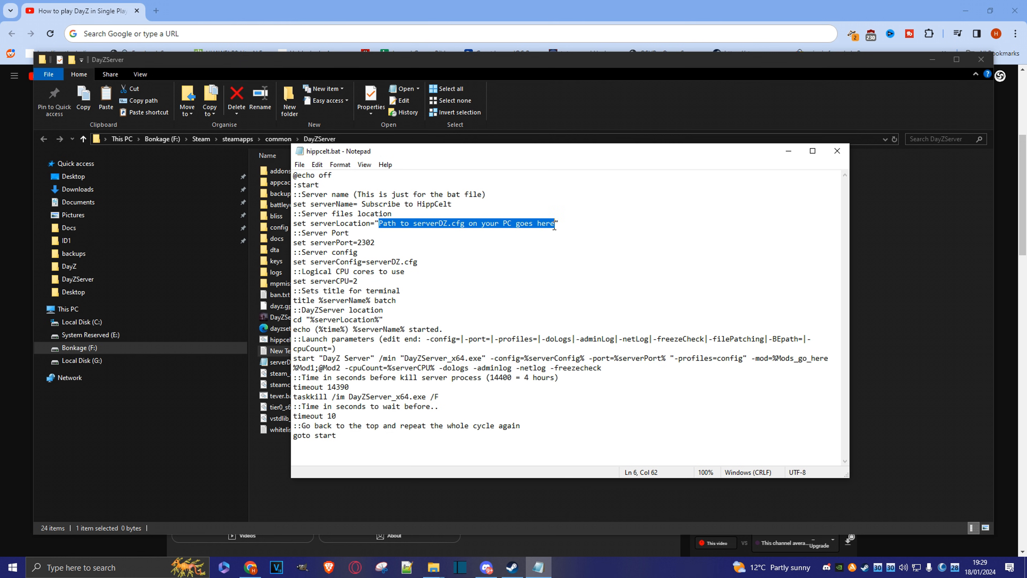
pyautogui.write('F:\\Steam\\steamapps\\common\\DayZServer"')
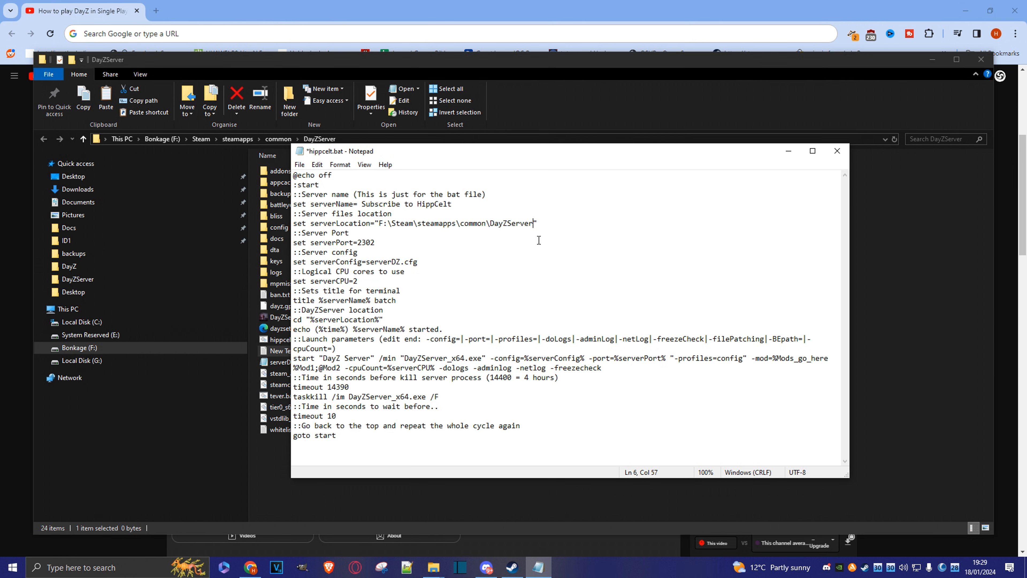
pyautogui.moveTo(543, 243)
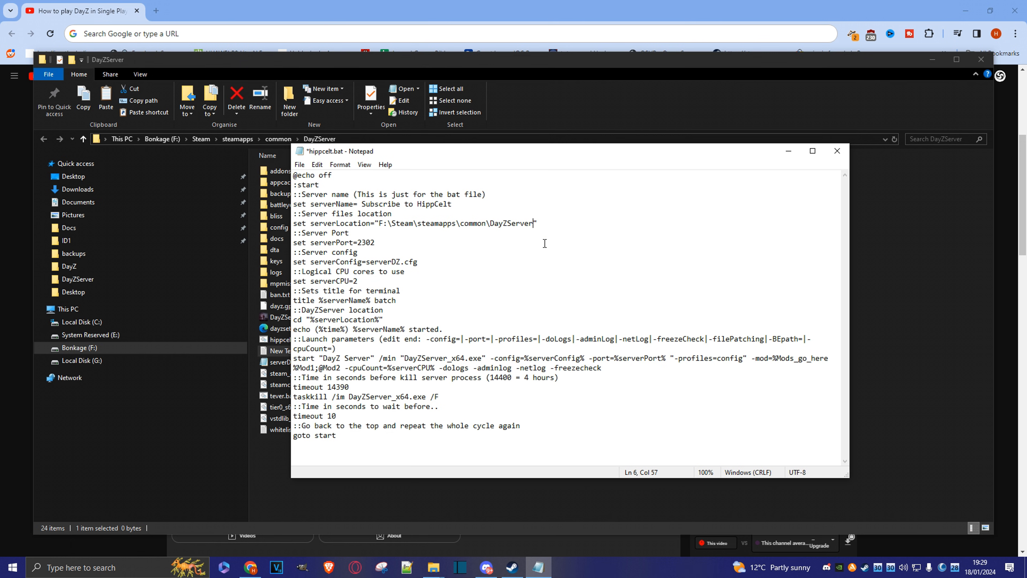
pyautogui.write('\\')
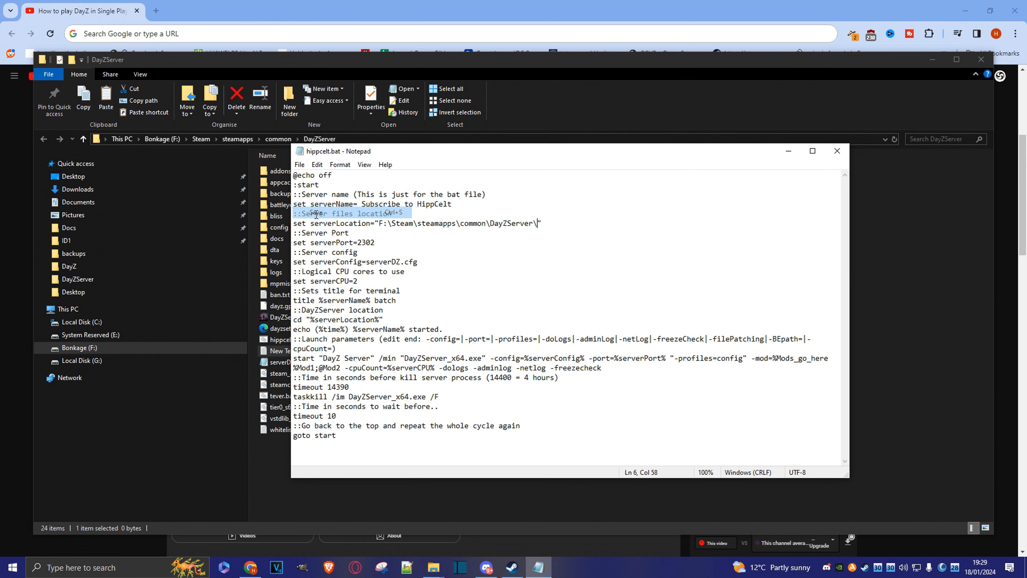
pyautogui.click(837, 151)
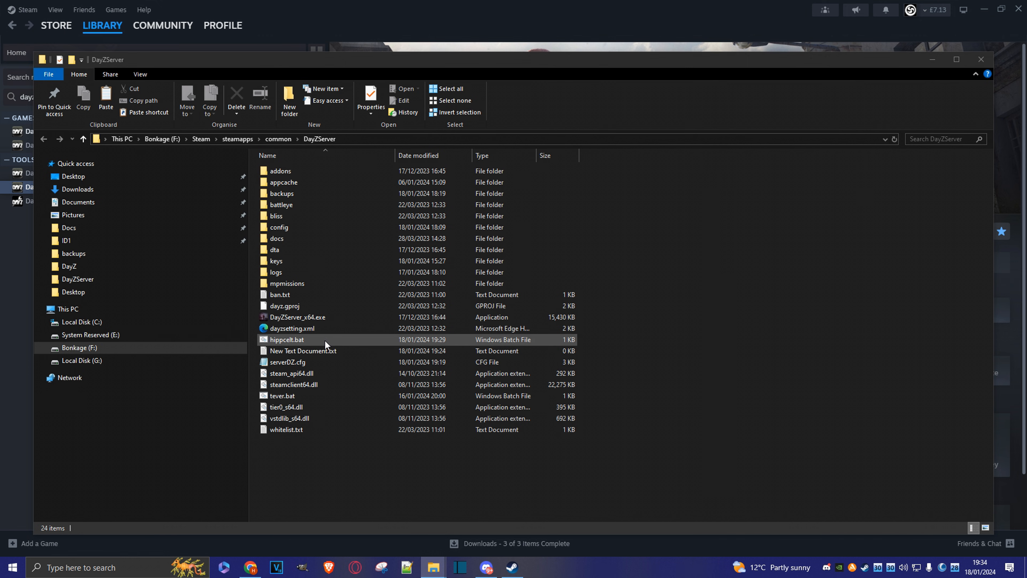
# Use hippcelt.bat's context menu options in the DayZServer folder.
pyautogui.rightClick(286, 339)
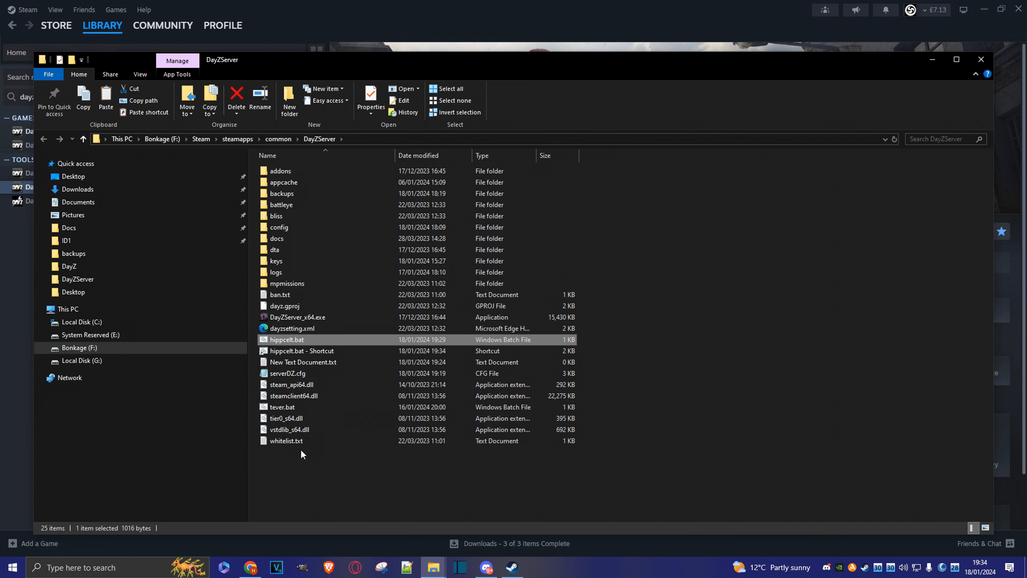
pyautogui.moveTo(301, 351)
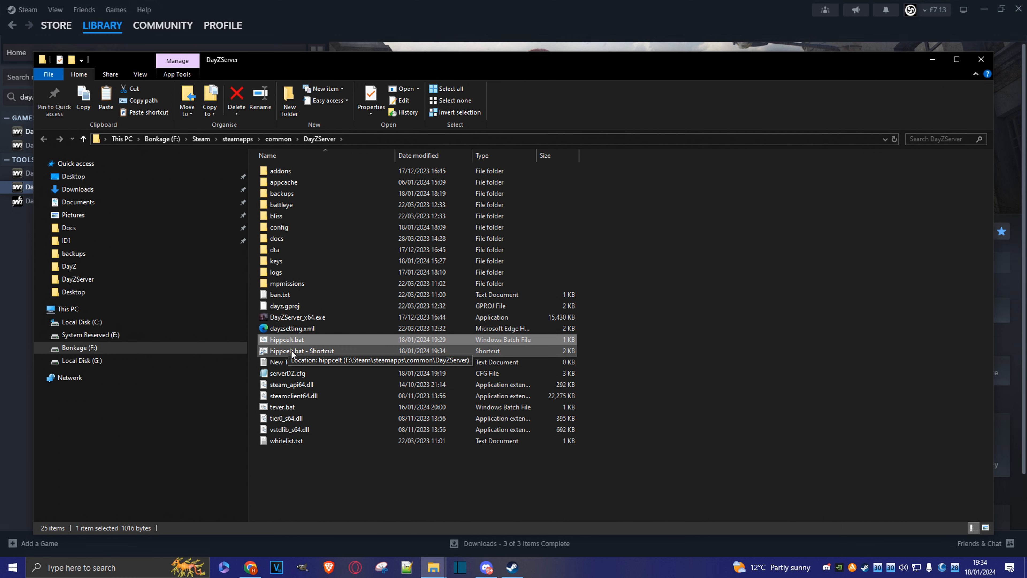
pyautogui.click(303, 351)
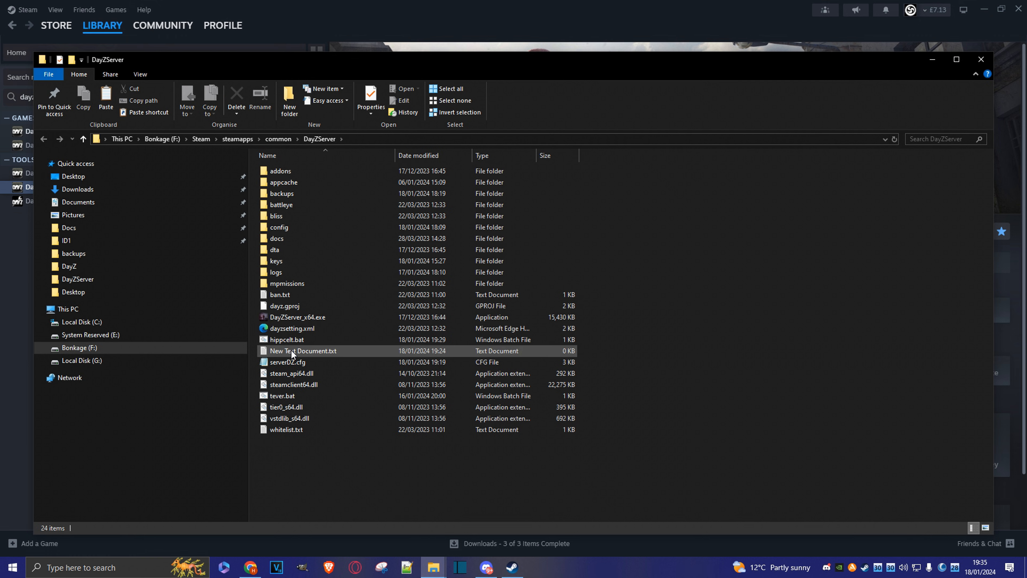
# Run hippcelt.bat to start the dedicated server.
pyautogui.doubleClick(286, 340)
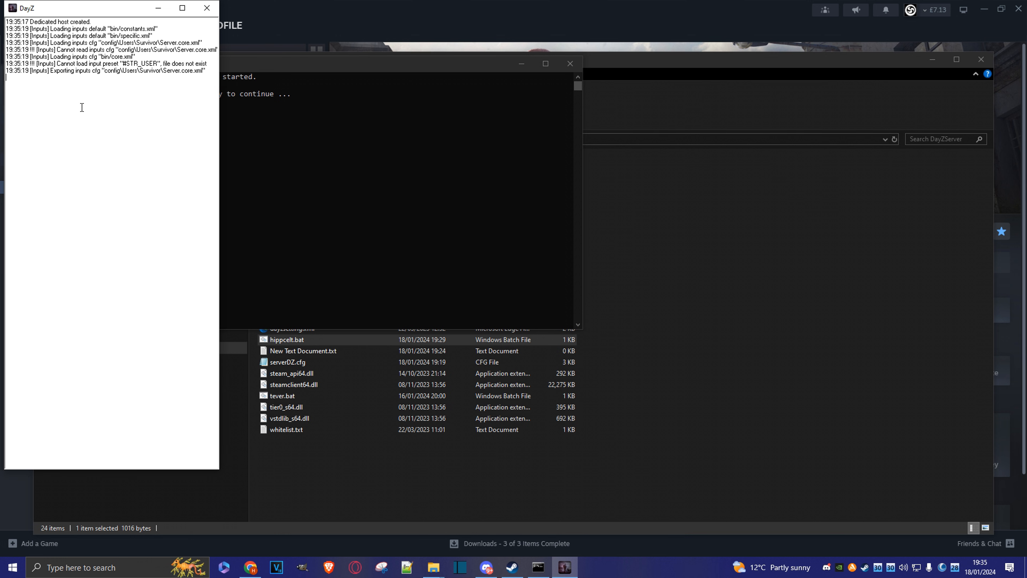
pyautogui.moveTo(123, 371)
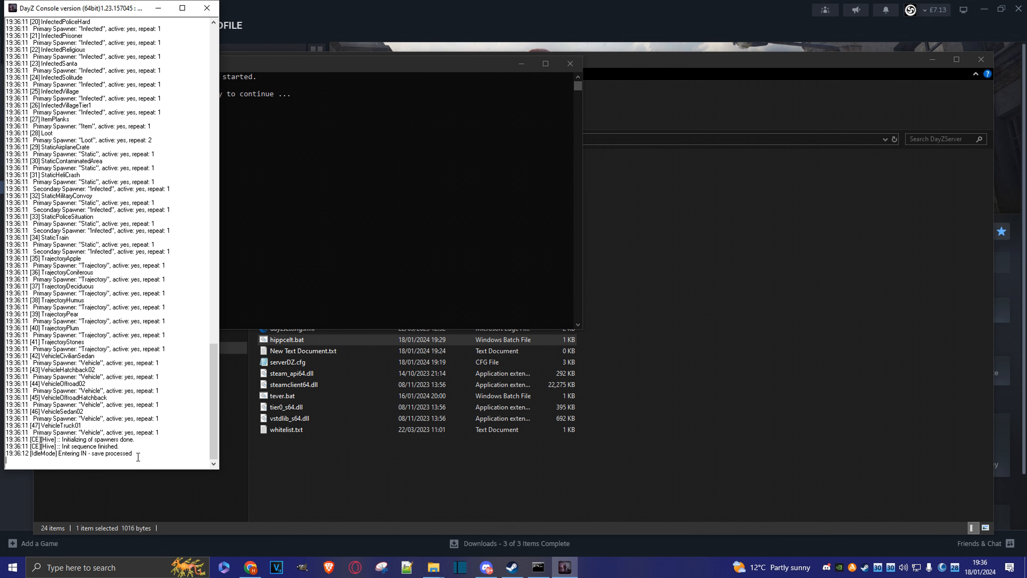
pyautogui.moveTo(447, 550)
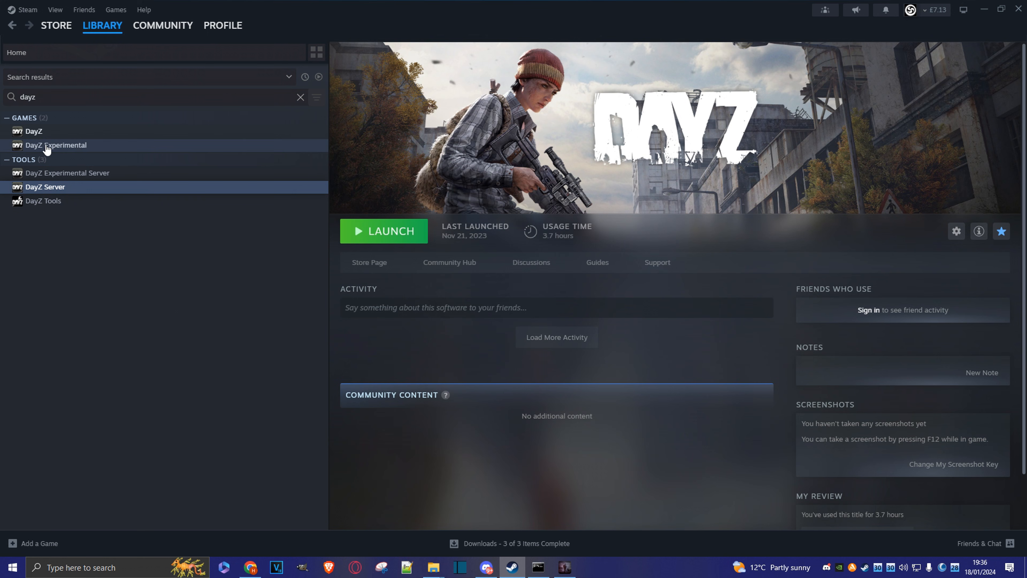
# Launch DayZ from its Steam page with the default 'Play DayZ' option.
pyautogui.click(33, 132)
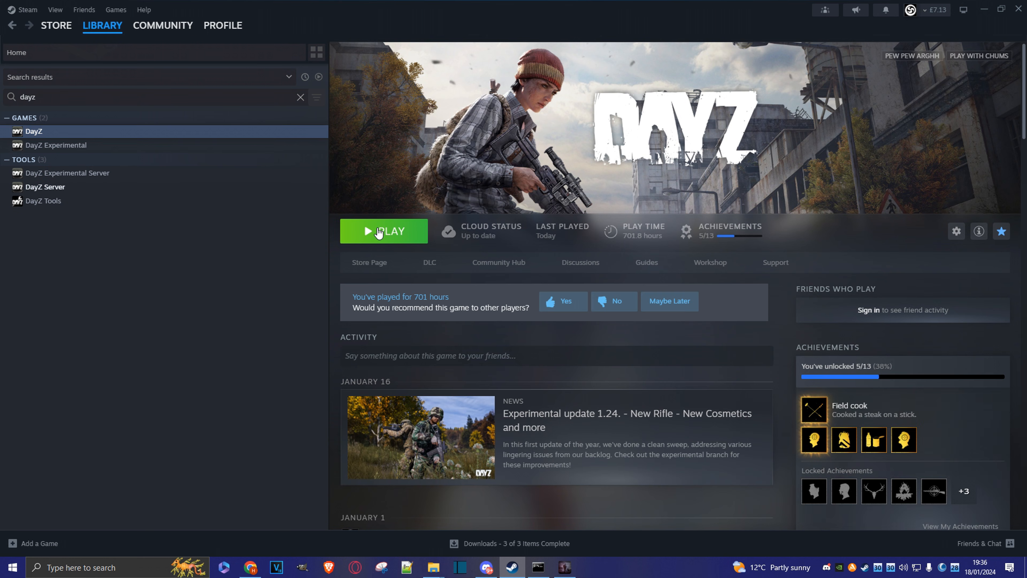
pyautogui.click(383, 230)
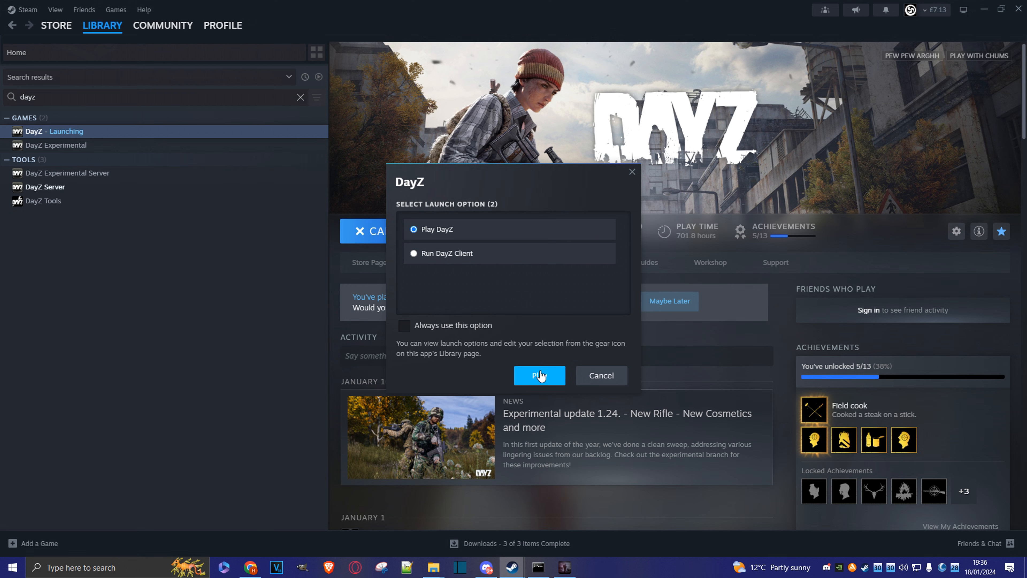
pyautogui.click(540, 376)
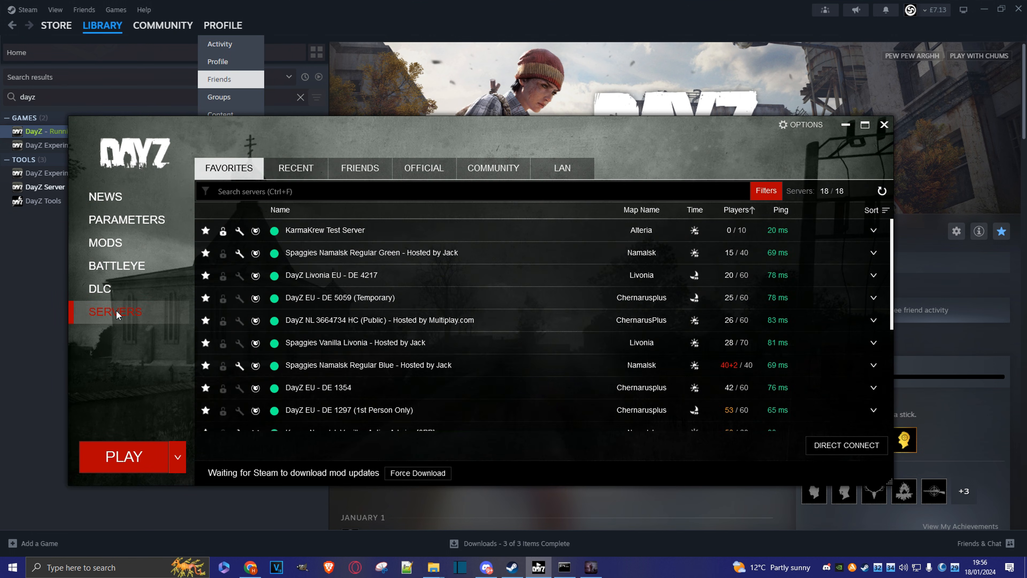
# Join the local server Hippcelt's Domain from the launcher's LAN list.
pyautogui.click(561, 167)
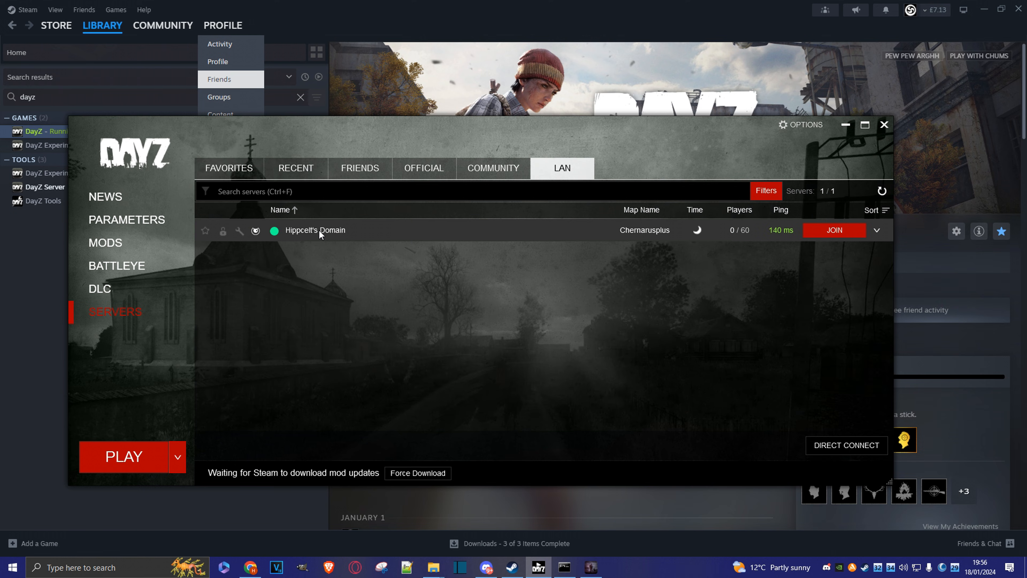
pyautogui.moveTo(890, 236)
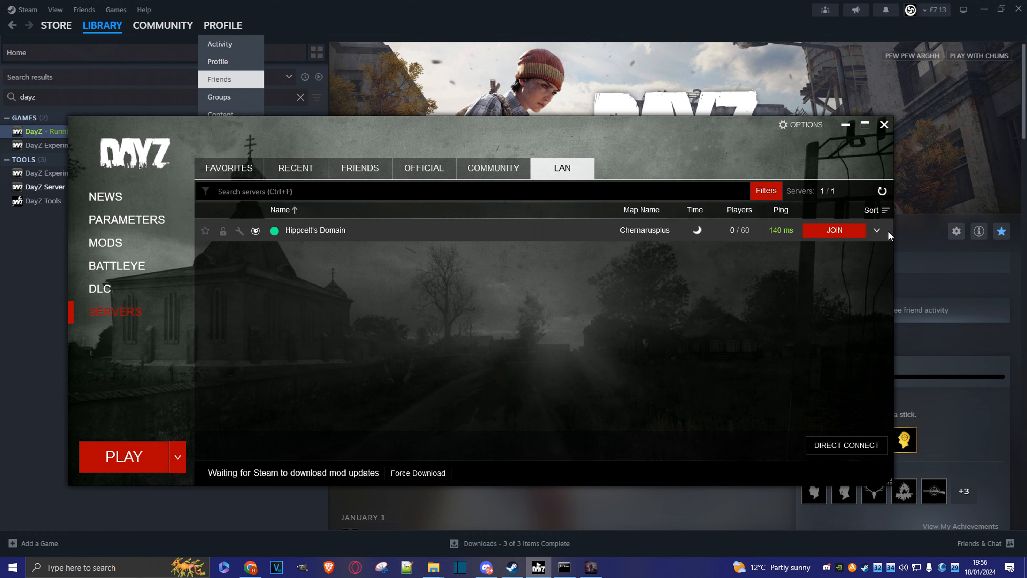
pyautogui.click(833, 230)
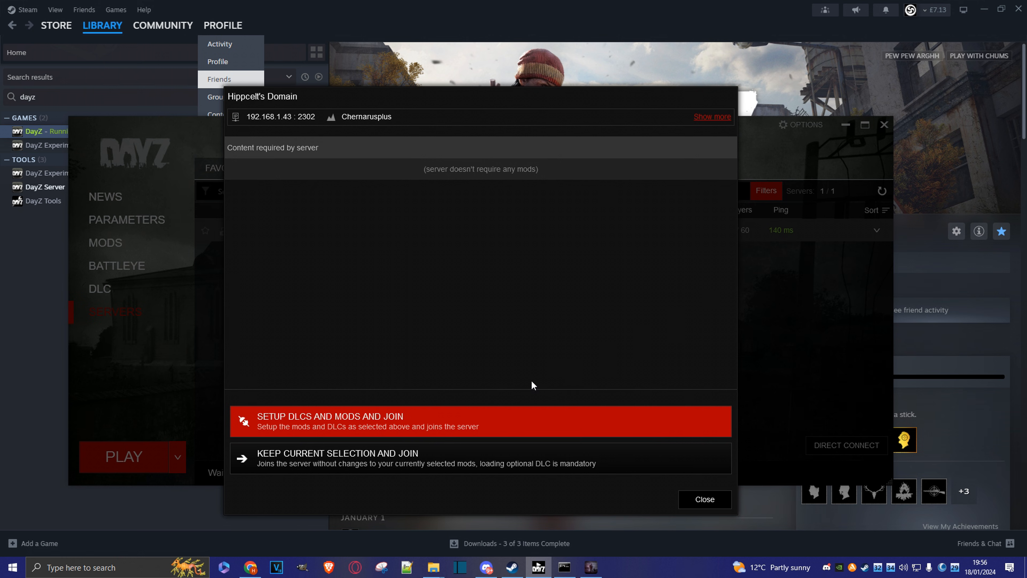
pyautogui.moveTo(394, 462)
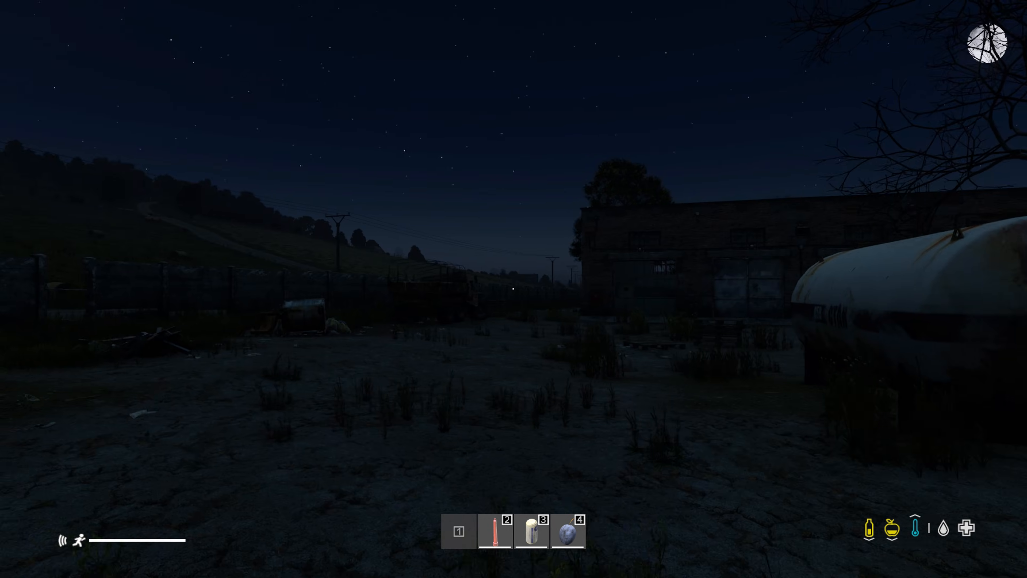
pyautogui.moveTo(514, 289)
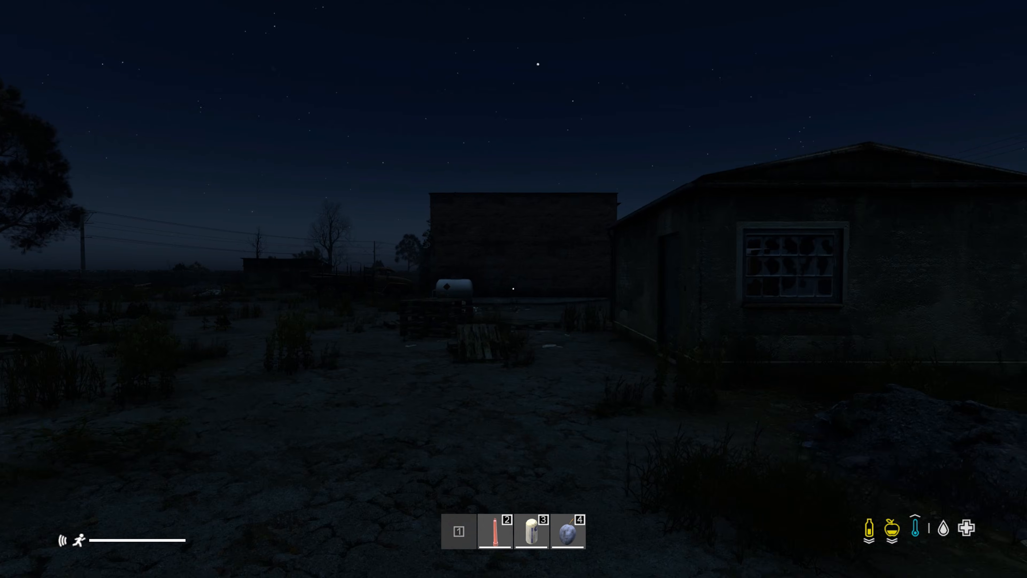
pyautogui.moveTo(514, 289)
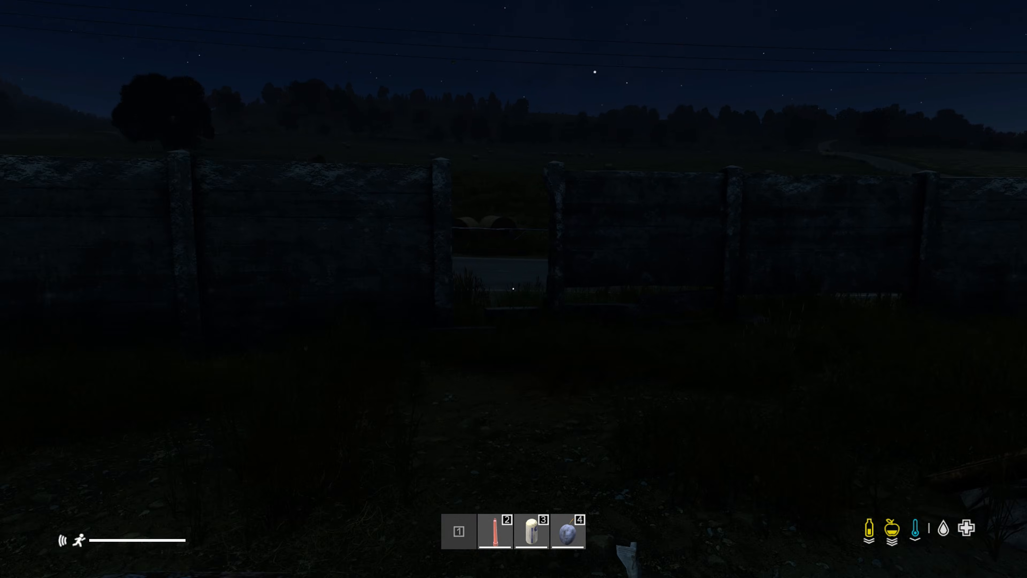
pyautogui.moveTo(514, 288)
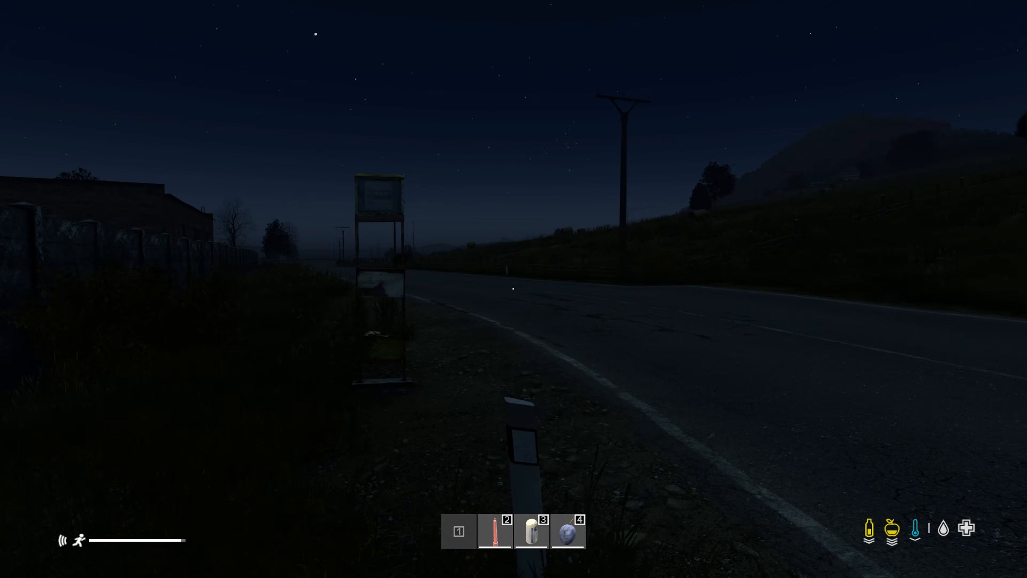
pyautogui.moveTo(513, 289)
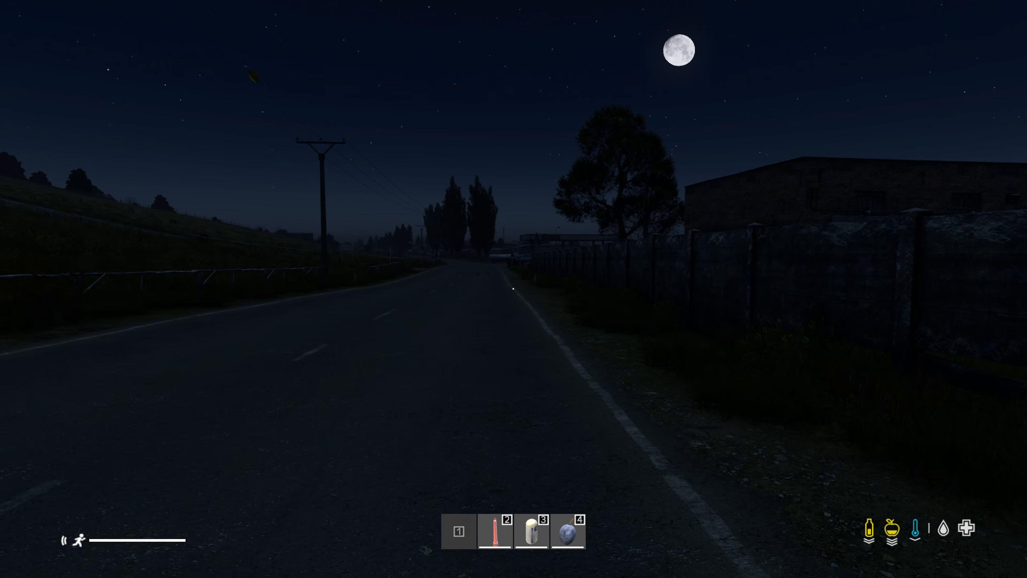